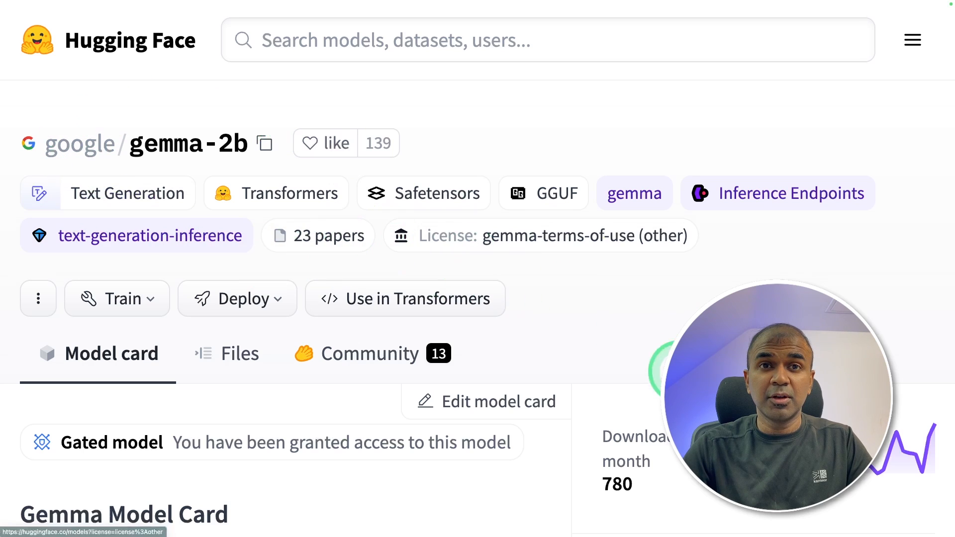
# Move from the google/gemma-2b card to the databricks-dolly-15k dataset's Files page.
pyautogui.click(265, 144)
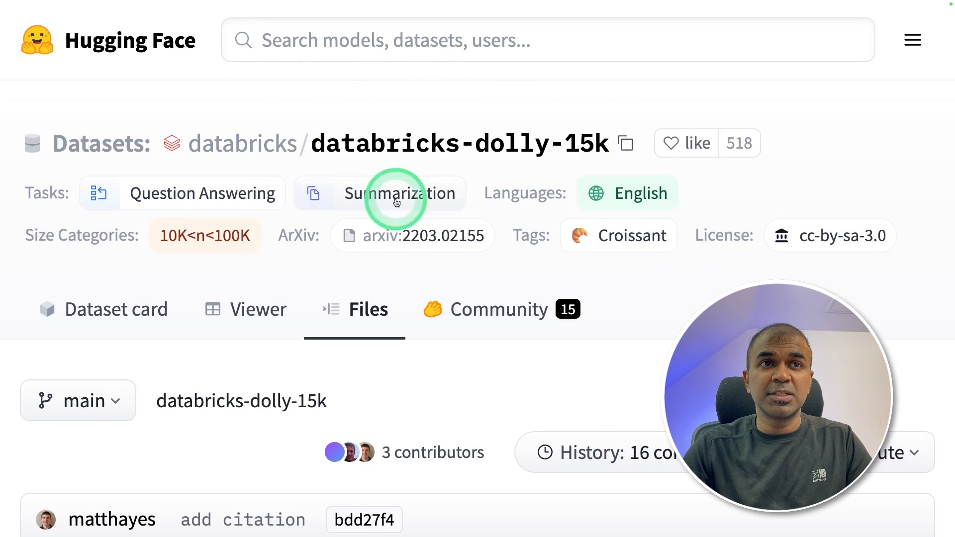
pyautogui.moveTo(626, 187)
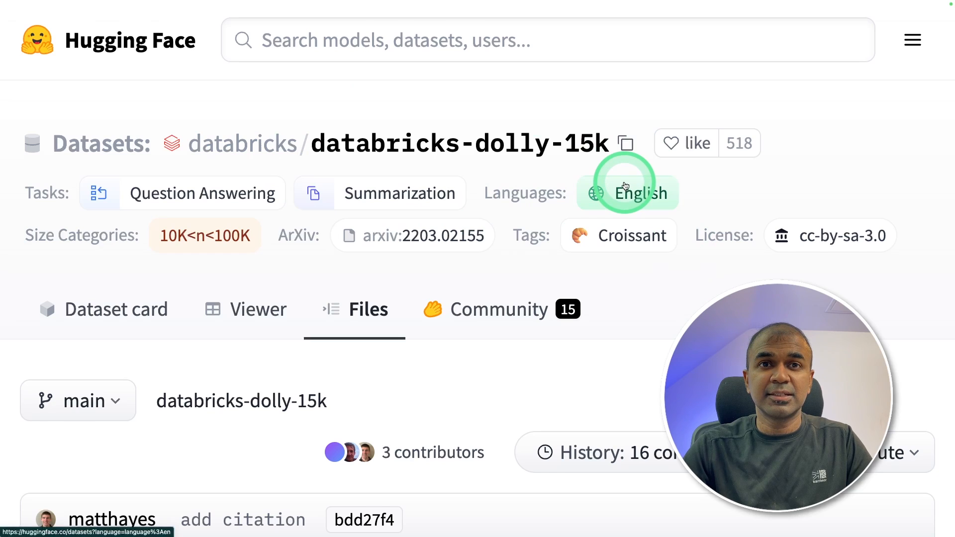
pyautogui.click(258, 310)
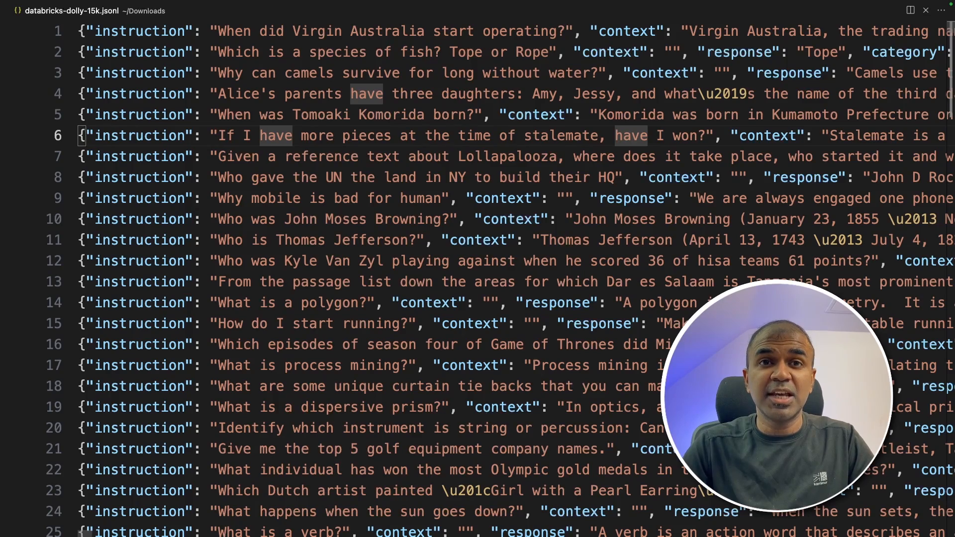
# View sample.json showing one Dolly record with instruction, context, response and category.
pyautogui.click(687, 167)
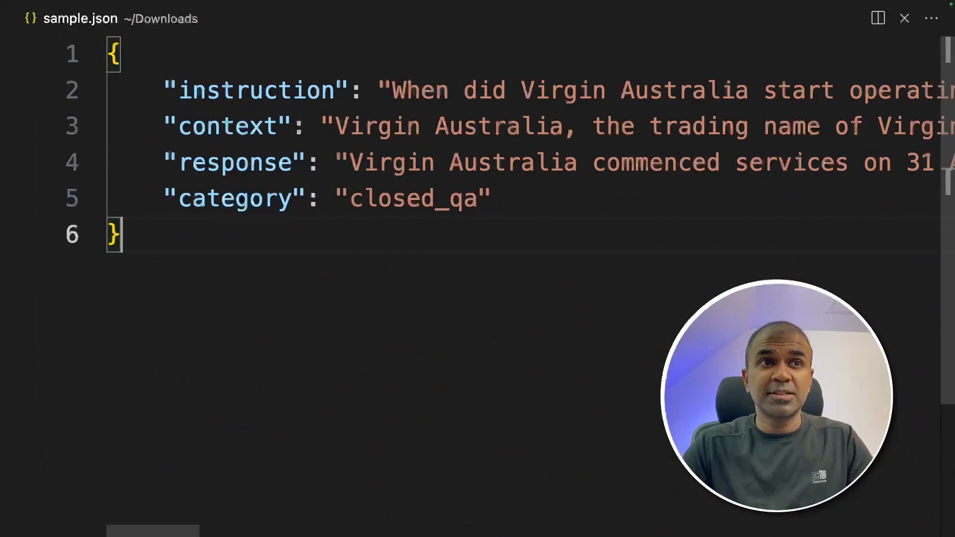
pyautogui.click(245, 159)
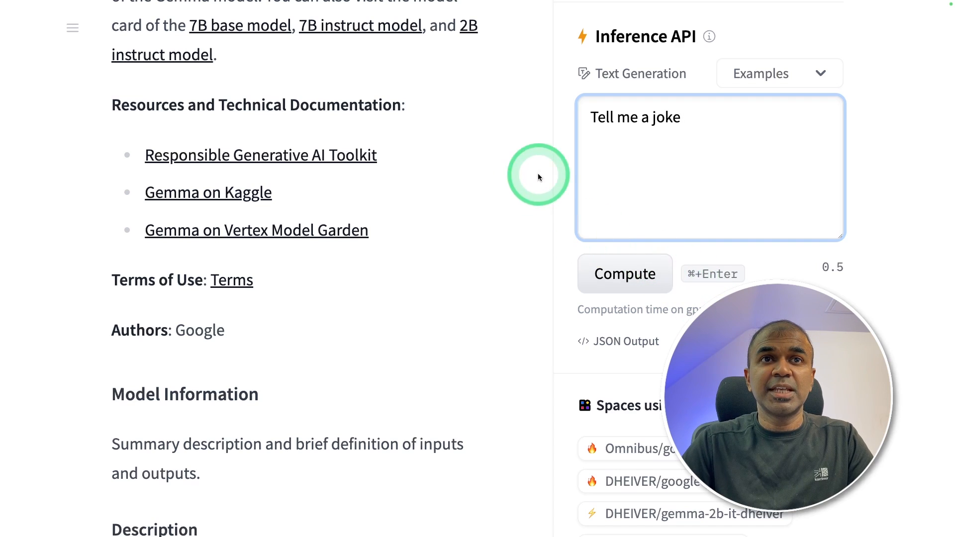
# Run Gemma 2B's Inference API on 'Tell me a joke' and then 'Tell me a poem'.
pyautogui.click(625, 273)
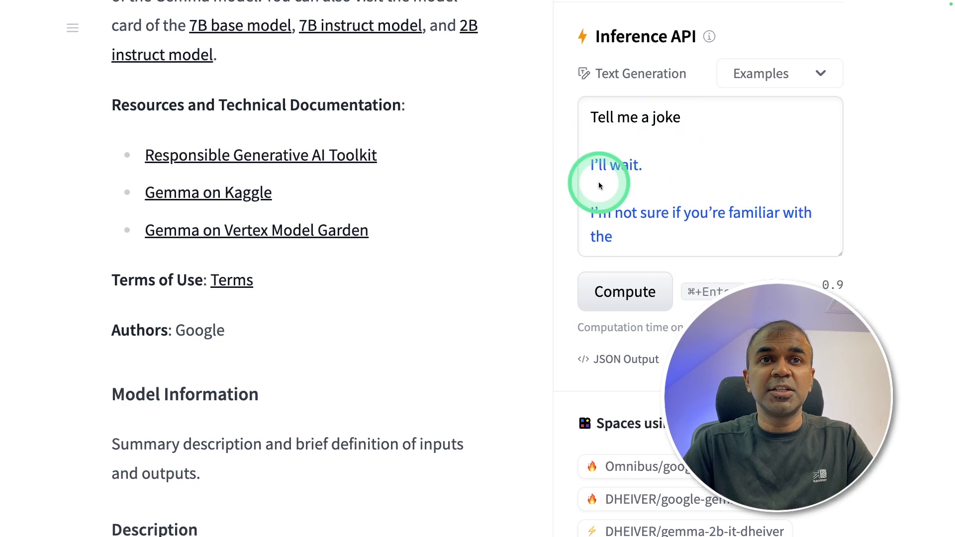
pyautogui.click(625, 273)
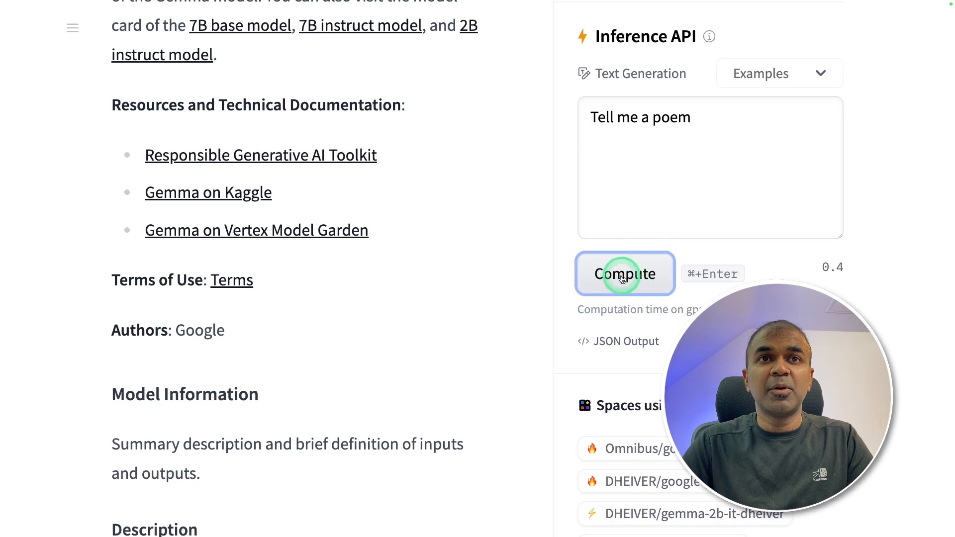
pyautogui.click(625, 273)
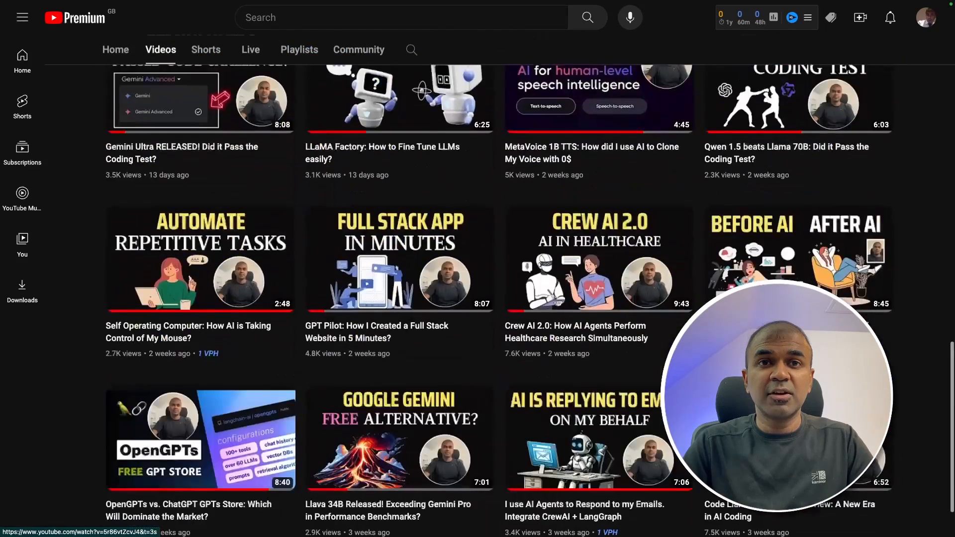
# Find the AI Research Assistant video in the channel list and like it.
pyautogui.scroll(-3)
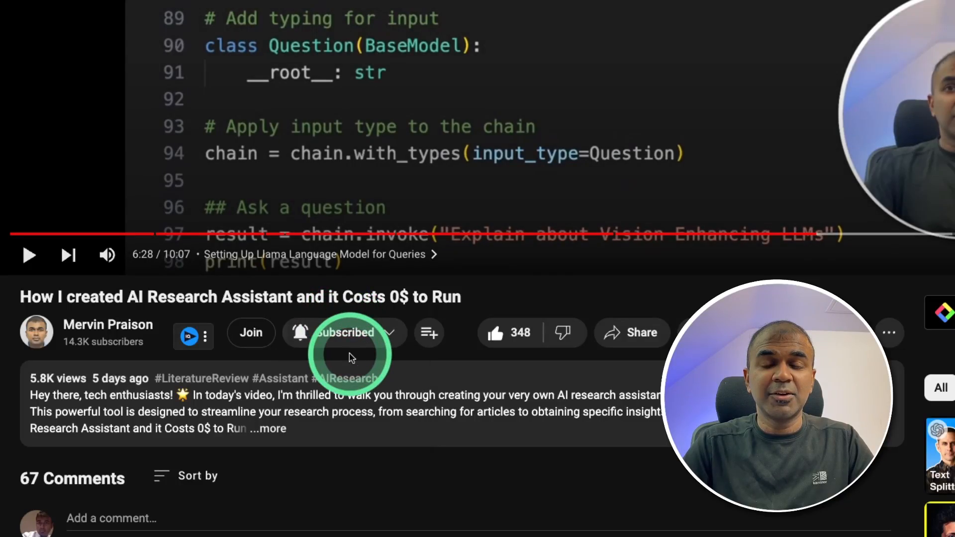
pyautogui.click(495, 332)
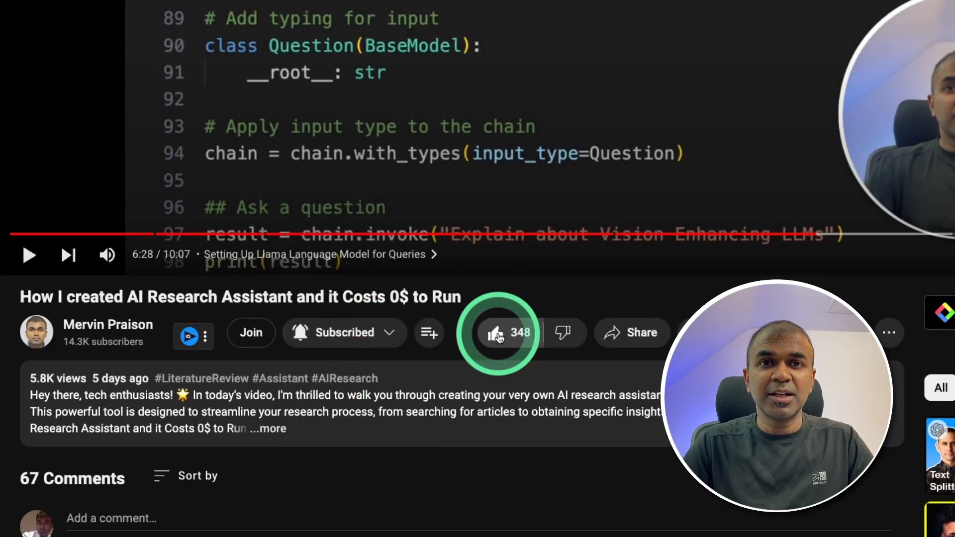
pyautogui.moveTo(498, 336)
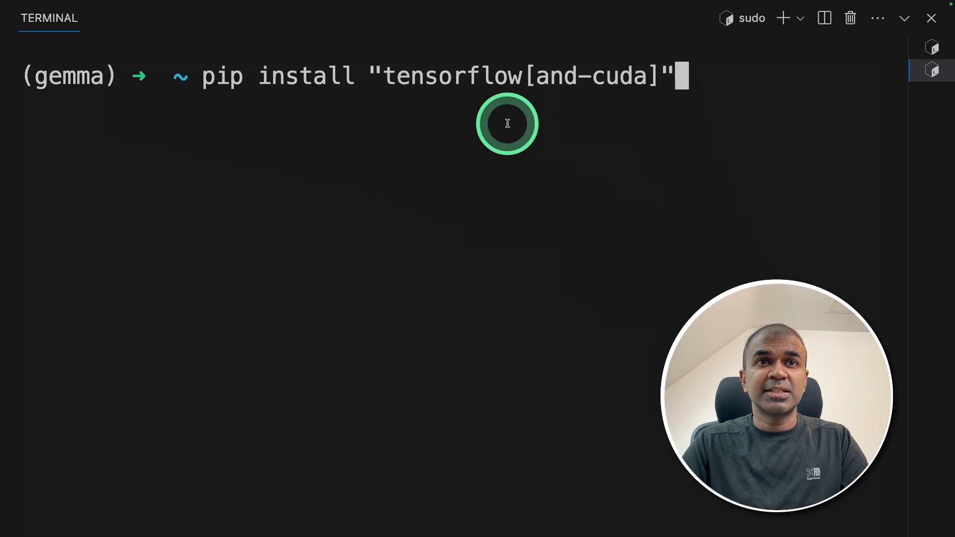
# Install tensorflow[and-cuda], then keras and huggingface_hub via pip.
pyautogui.press('Enter')
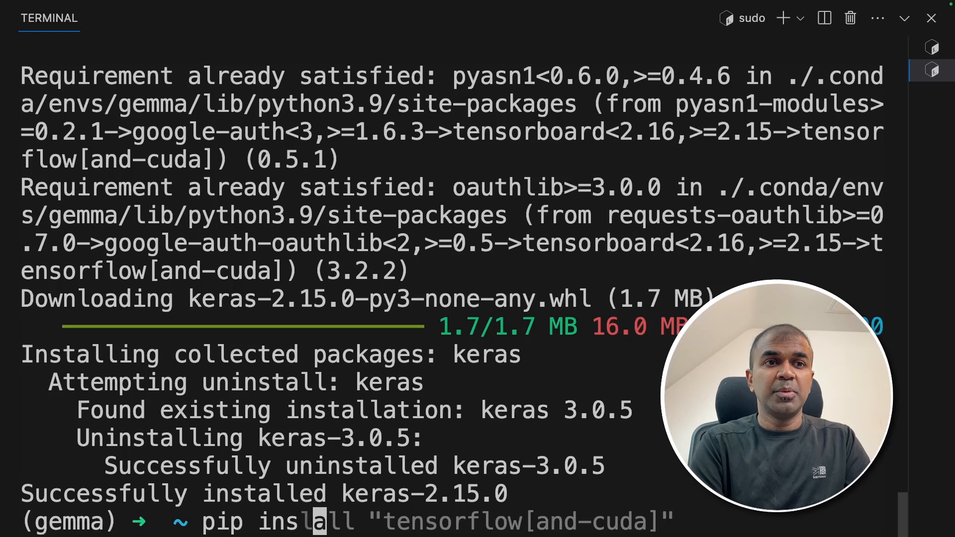
pyautogui.write('pip install -U keras huggingface_hub')
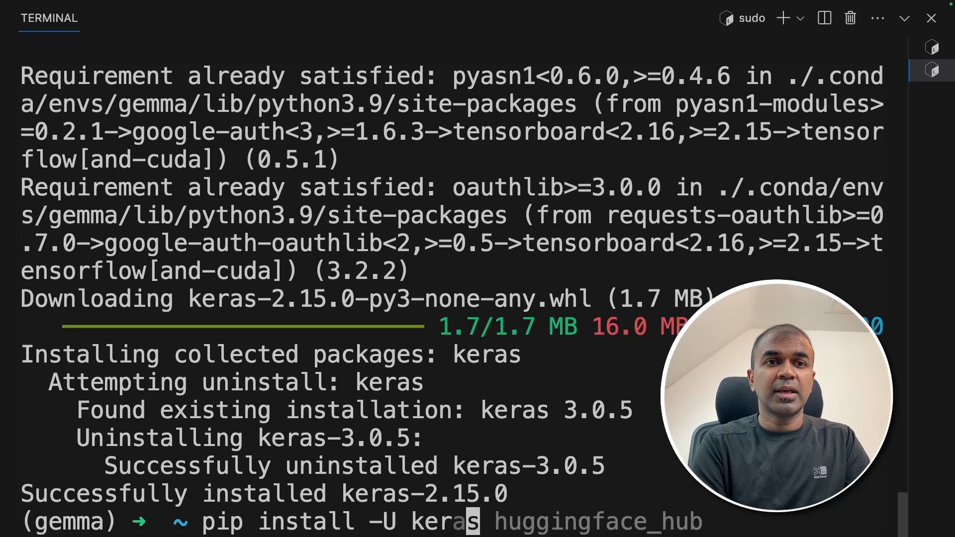
pyautogui.press('Enter')
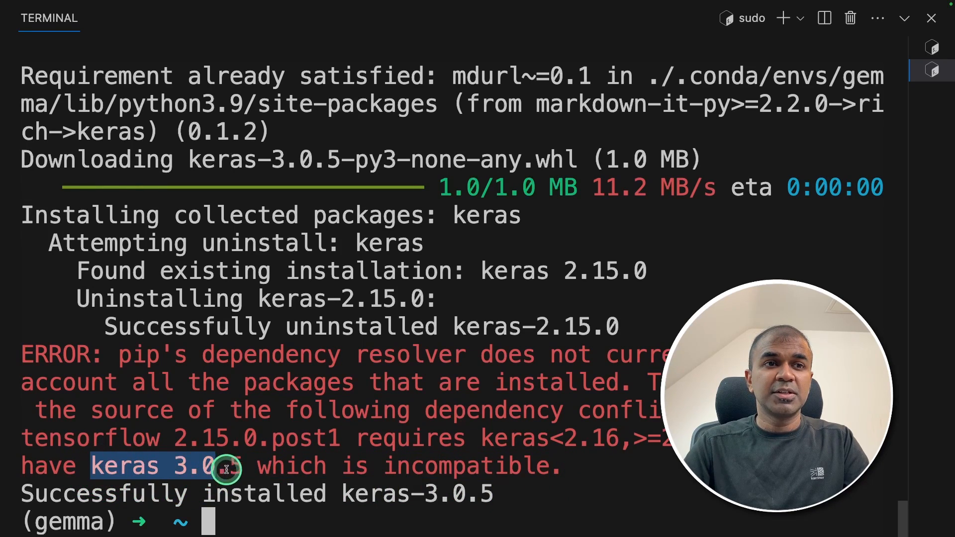
# Install keras-nlp, upgrade keras and install tensorrt via pip.
pyautogui.write('pip install -U keras-nlp')
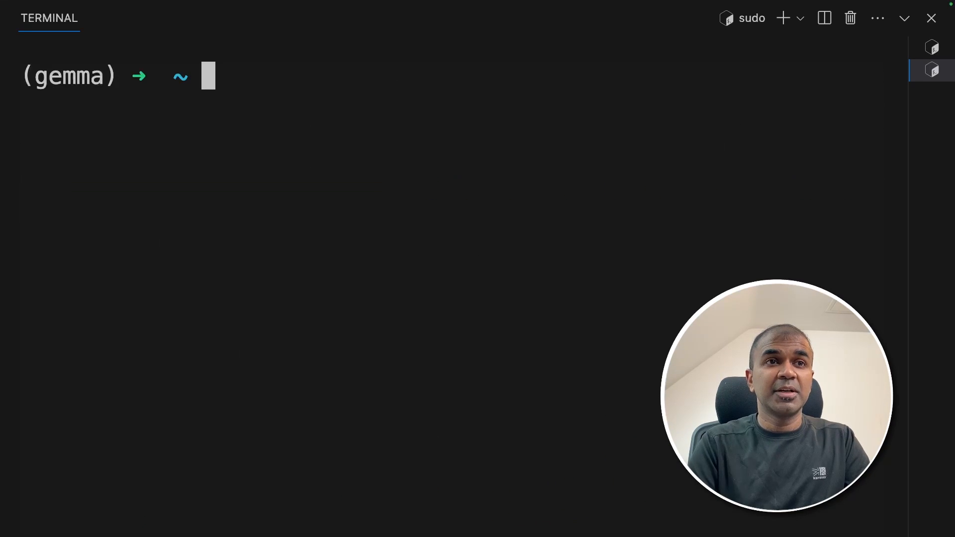
pyautogui.write('pip install -U keras')
pyautogui.write('cl')
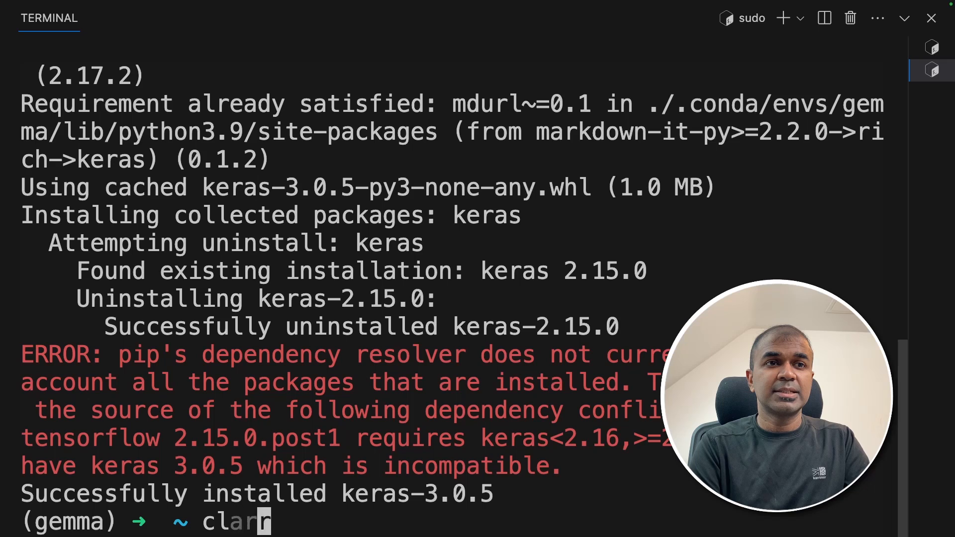
pyautogui.write('pip install tensorrt')
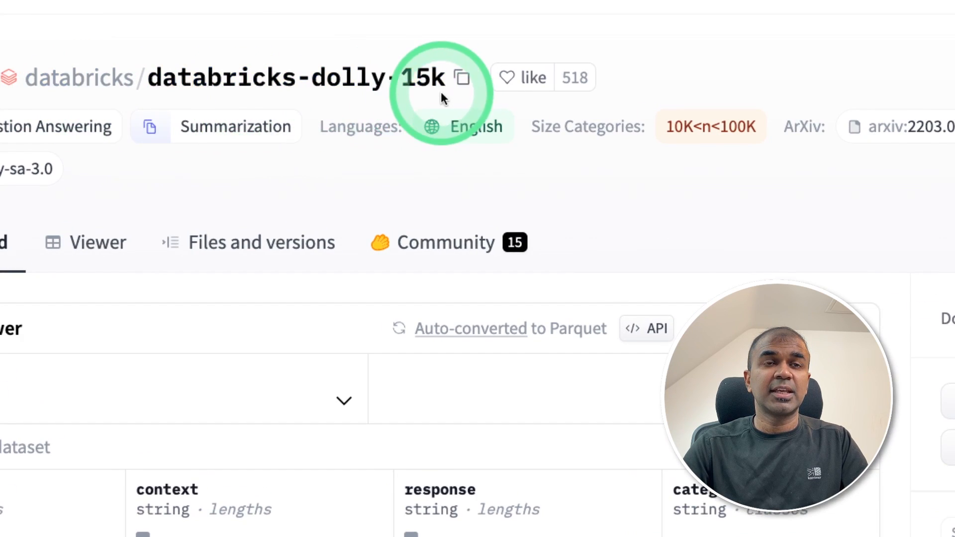
# Scroll the dataset card down to the Dataset Viewer rows.
pyautogui.scroll(-3)
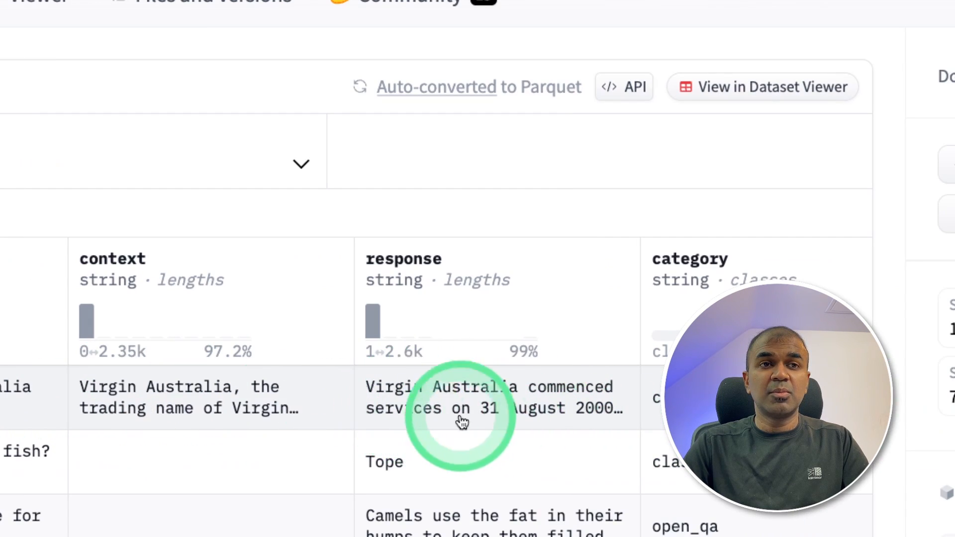
pyautogui.moveTo(440, 398)
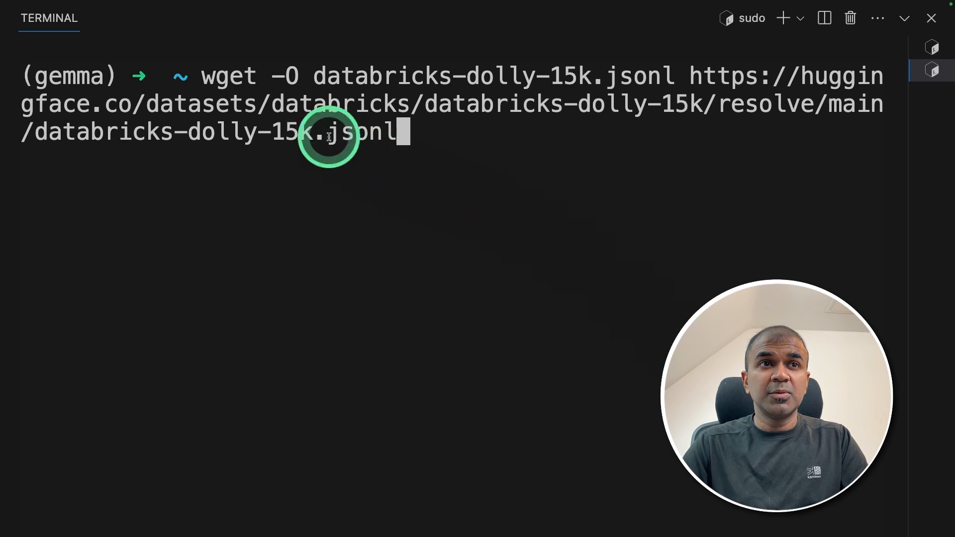
# Download databricks-dolly-15k.jsonl with wget and inspect its records and the formatted sample.
pyautogui.doubleClick(381, 77)
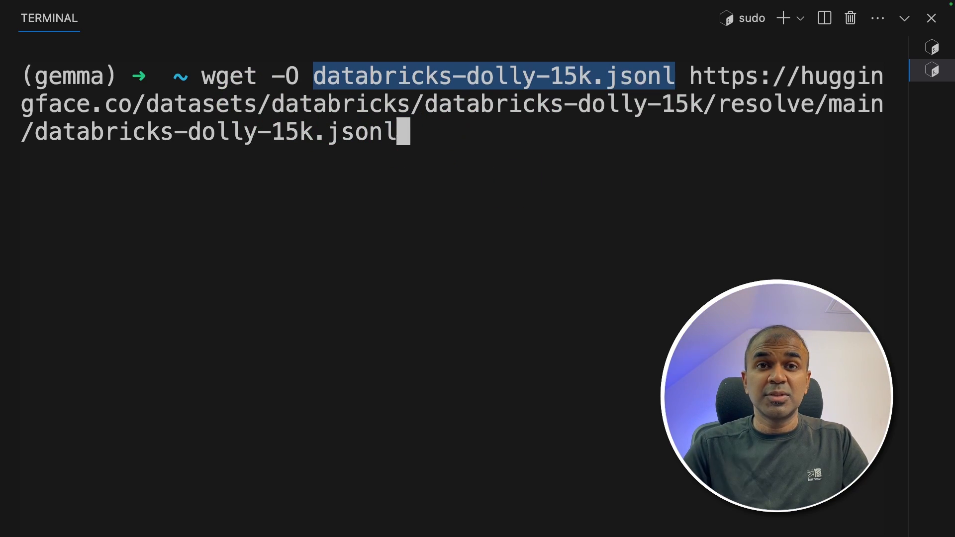
pyautogui.press('Enter')
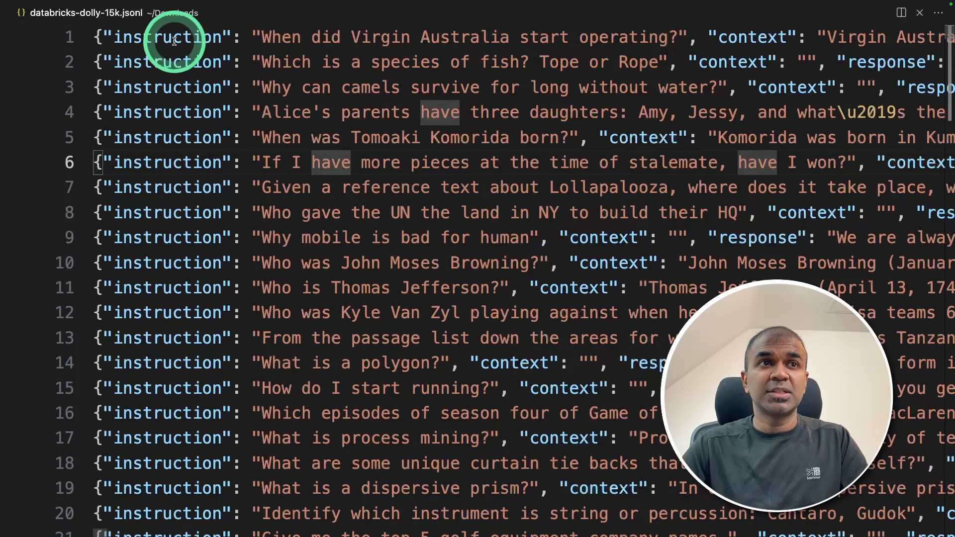
pyautogui.doubleClick(756, 38)
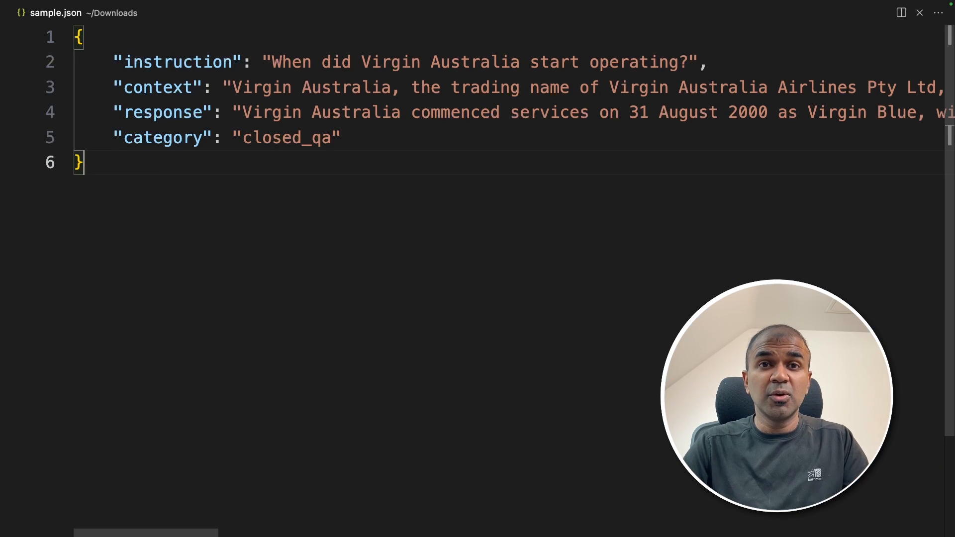
pyautogui.click(325, 97)
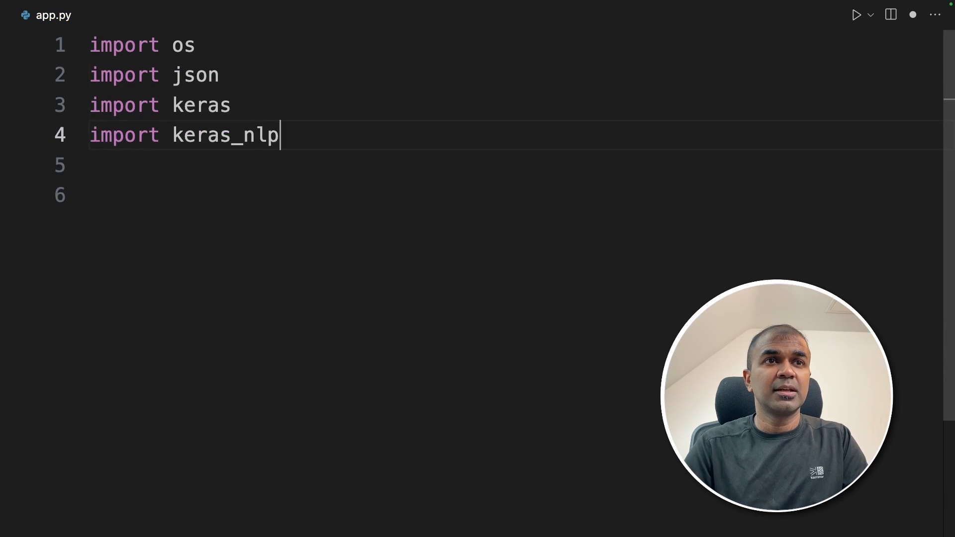
# Set KAGGLE credentials, KERAS_BACKEND "torch" and XLA_PYTHON_CLIENT_MEM_FRACTION "1.00", then a '# 1. Load the data' comment.
pyautogui.write('o')
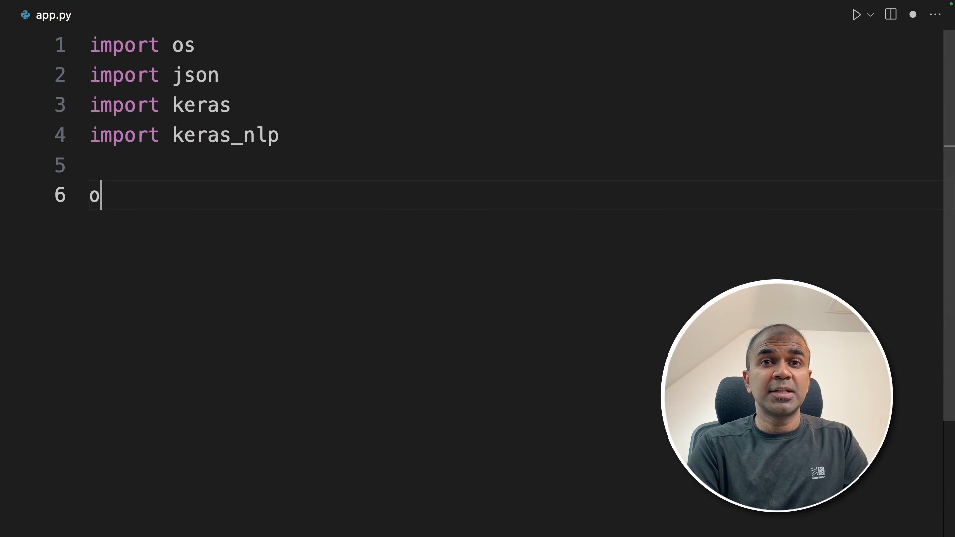
pyautogui.write('s.environ["XLA_PYTHON_CLIENT_MEM_FRACTION"] = "1.00"')
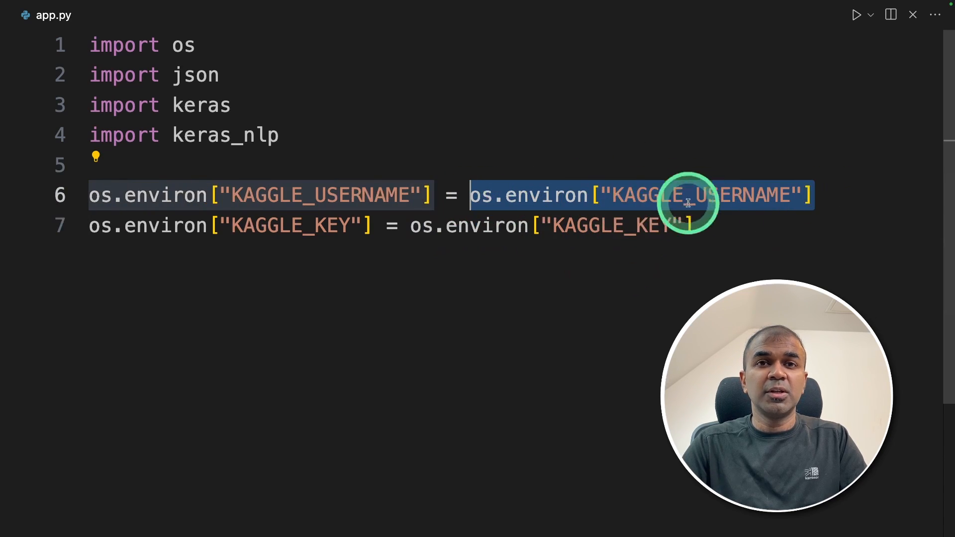
pyautogui.click(463, 225)
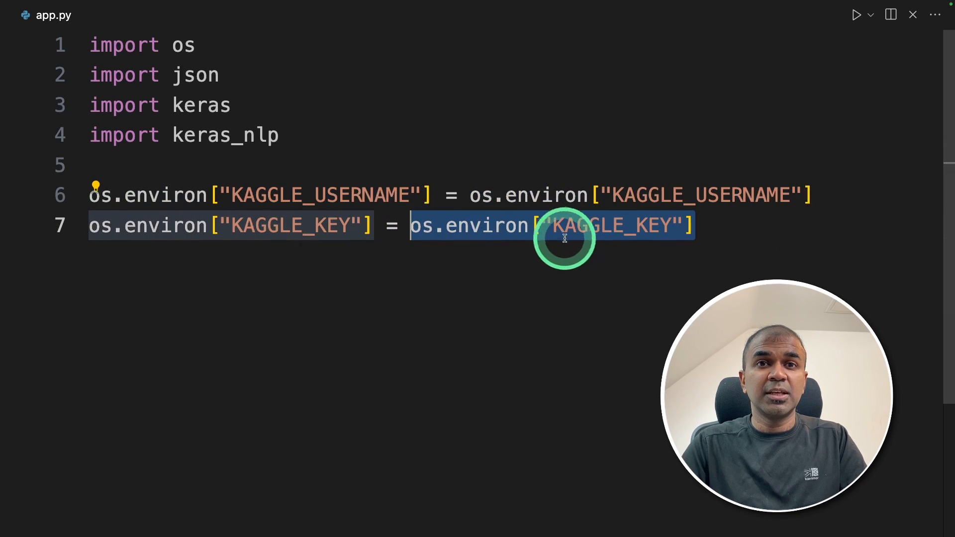
pyautogui.write('os.environ["KERAS_BACKEND"] = "torch"')
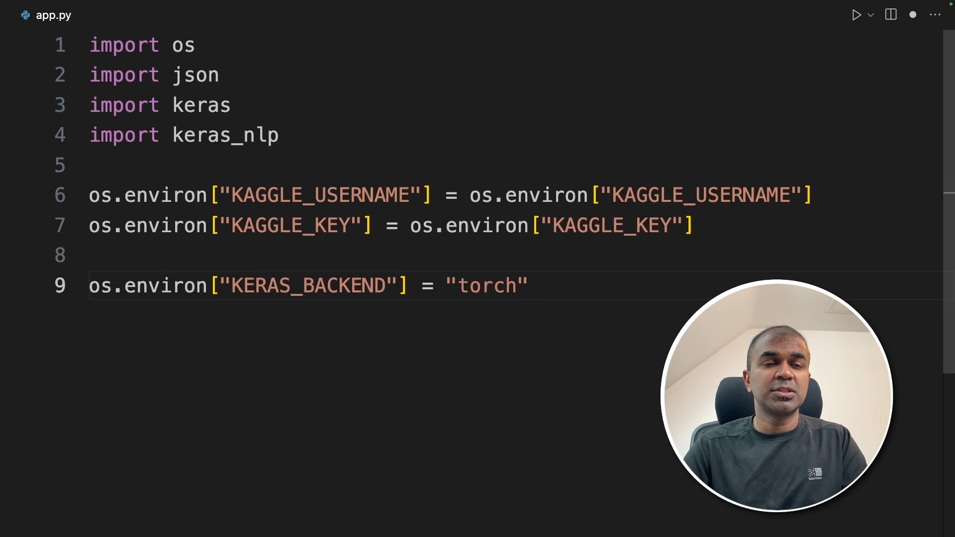
pyautogui.write('os.environ["XLA_PYTHON_CLIENT_MEM_FRACTION"] = "1.00"')
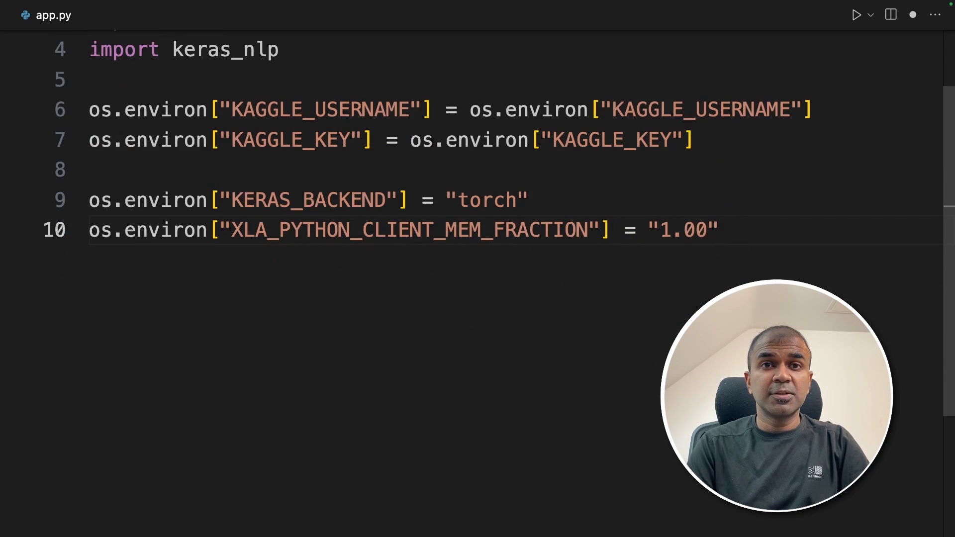
pyautogui.write('# 1. Load the data')
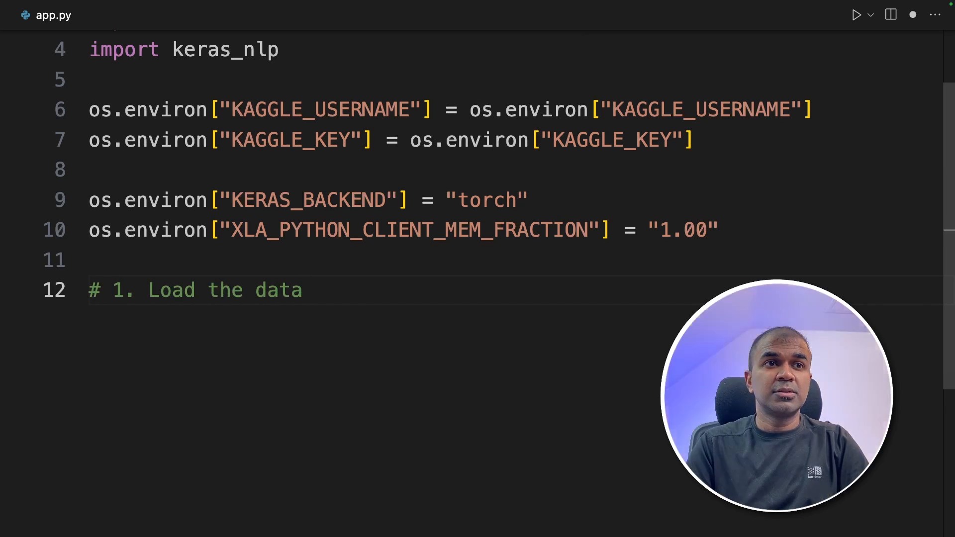
# Read databricks-dolly-15k.jsonl into instruction/response template prompts and keep data[:1000].
pyautogui.write('data = []')
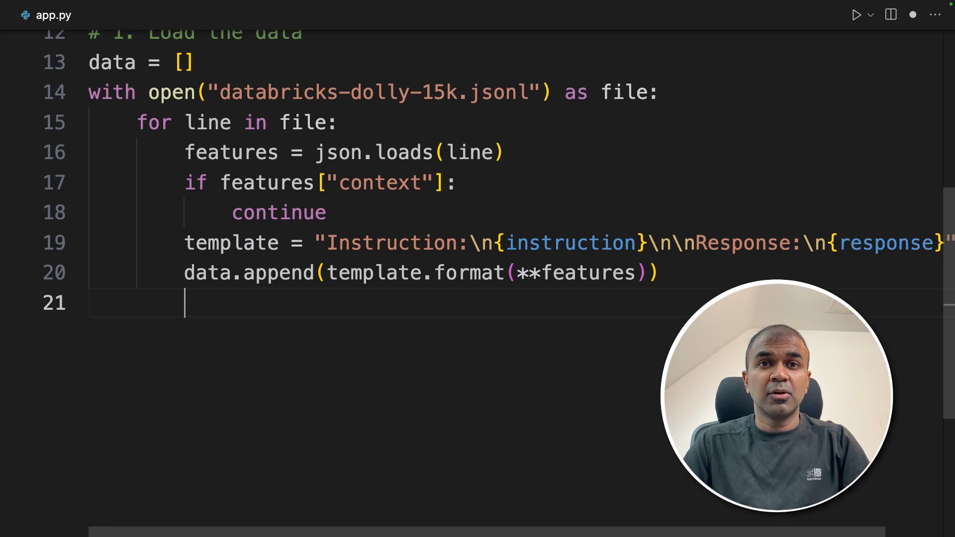
pyautogui.click(569, 243)
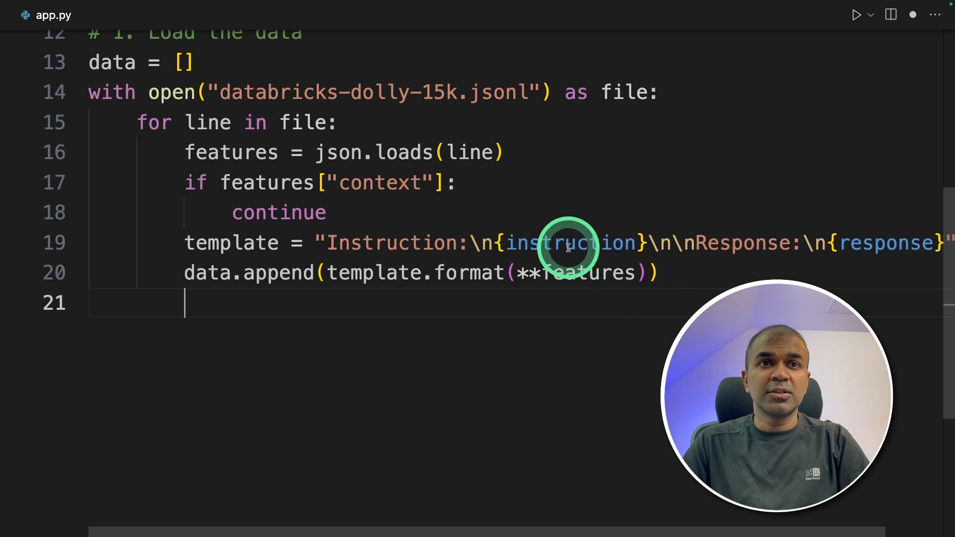
pyautogui.doubleClick(566, 243)
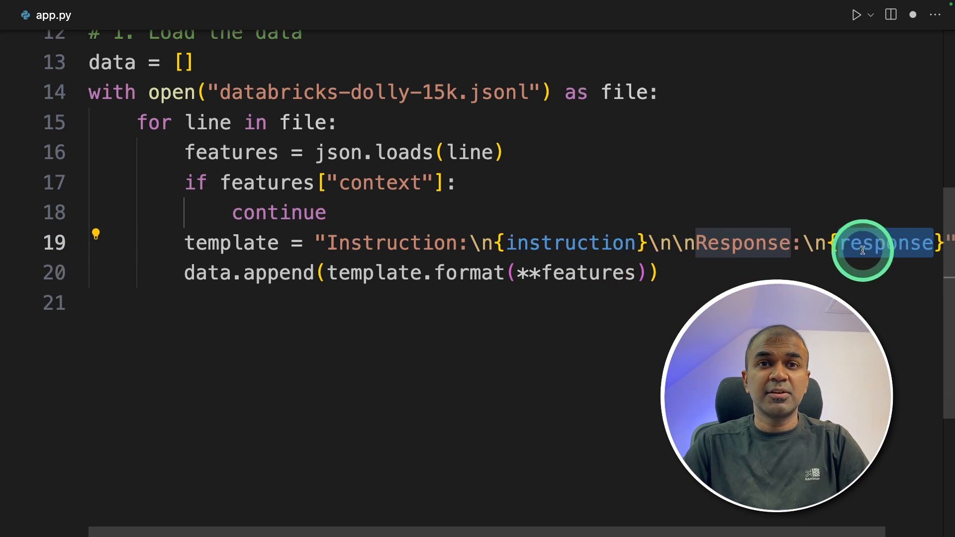
pyautogui.write('data = data[:1000]')
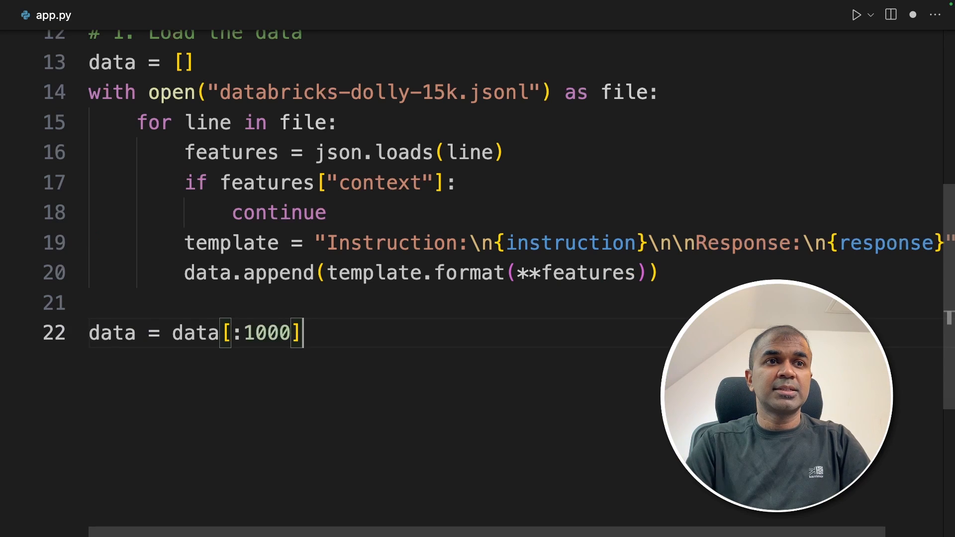
# Review the 15k file name and 1000-example limit, then start the '# 2. Load the model' section.
pyautogui.click(442, 368)
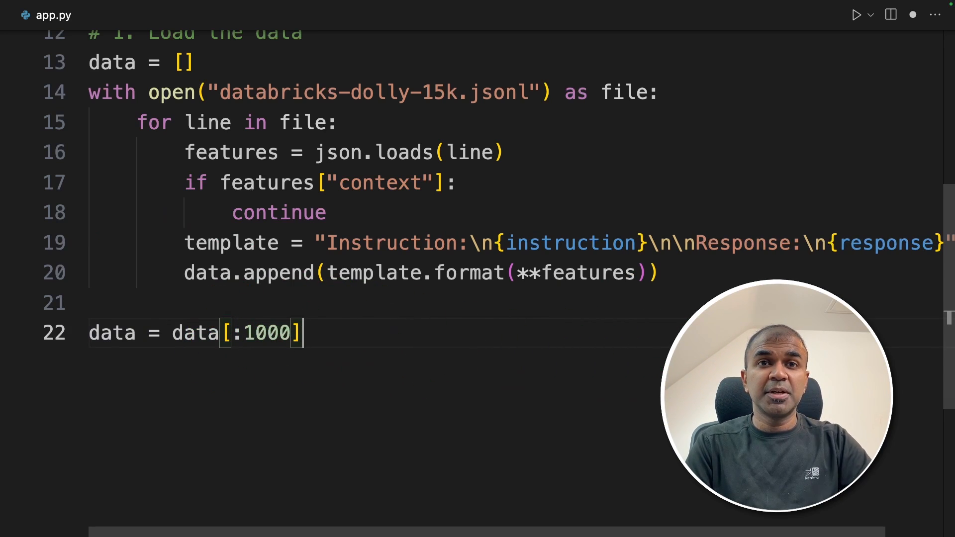
pyautogui.doubleClick(438, 92)
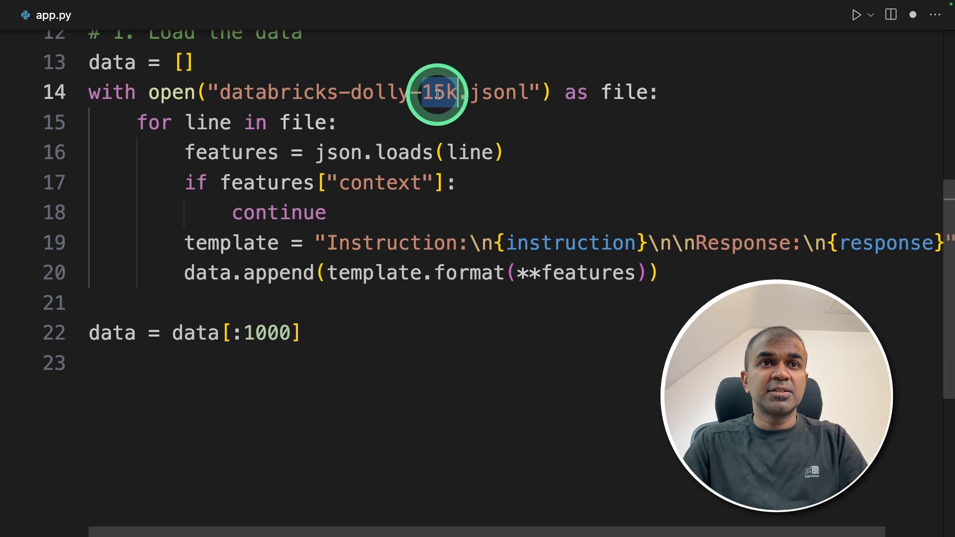
pyautogui.click(238, 333)
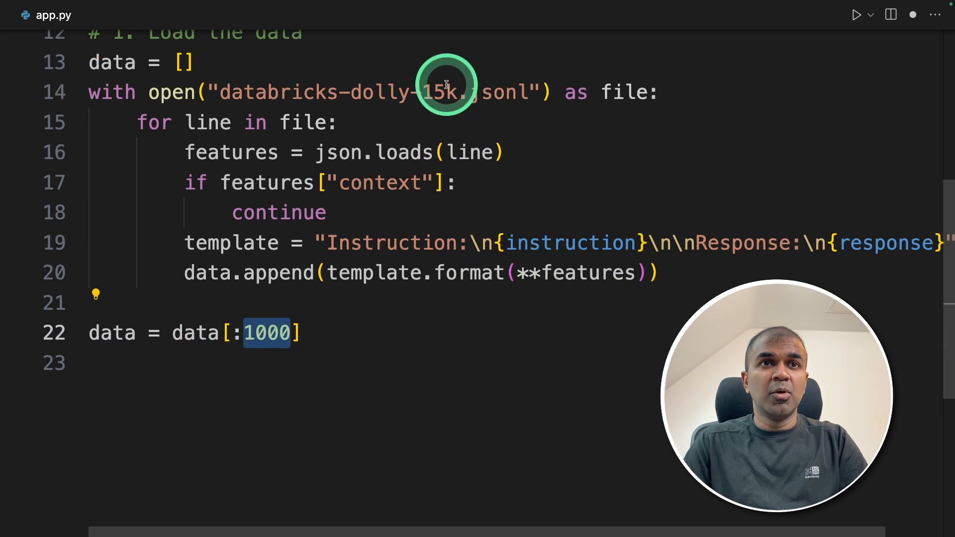
pyautogui.doubleClick(441, 92)
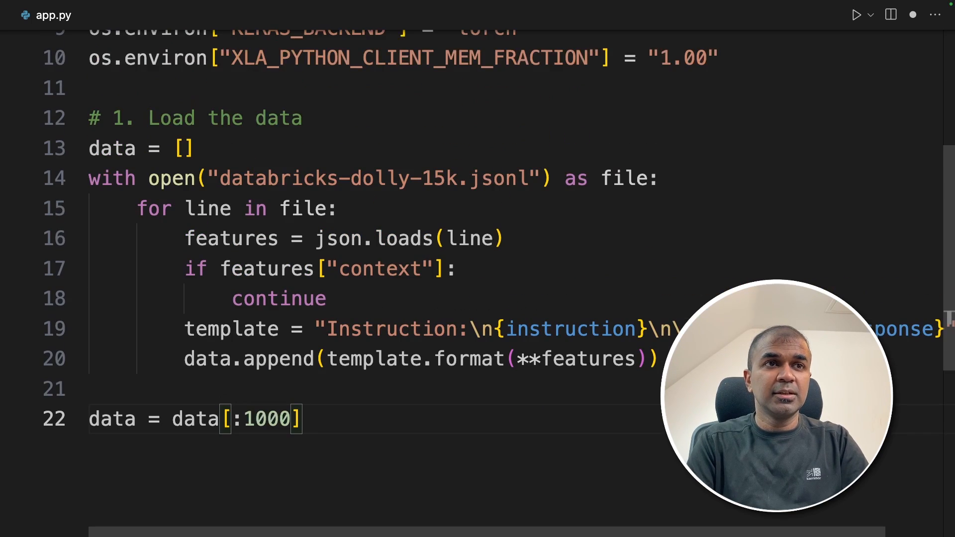
pyautogui.write('# 2. Load the model')
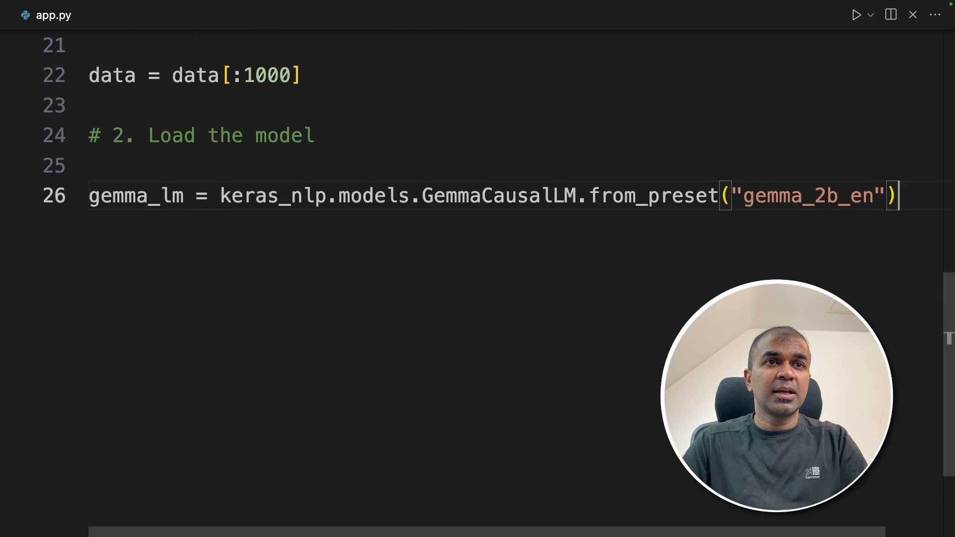
# Load gemma_2b_en with GemmaCausalLM.from_preset, print its summary and a 'Before fine-tuning' header.
pyautogui.doubleClick(653, 196)
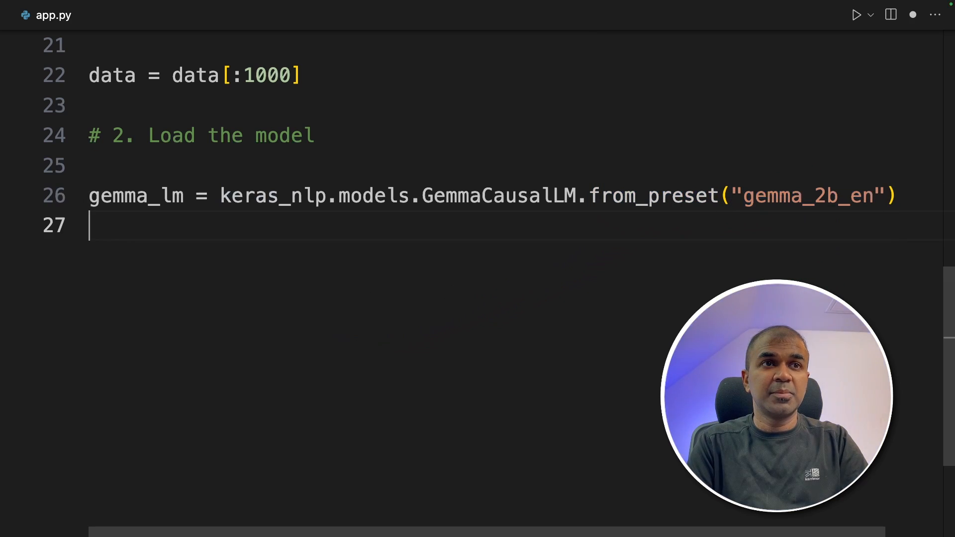
pyautogui.write('gemma_lm.summary()')
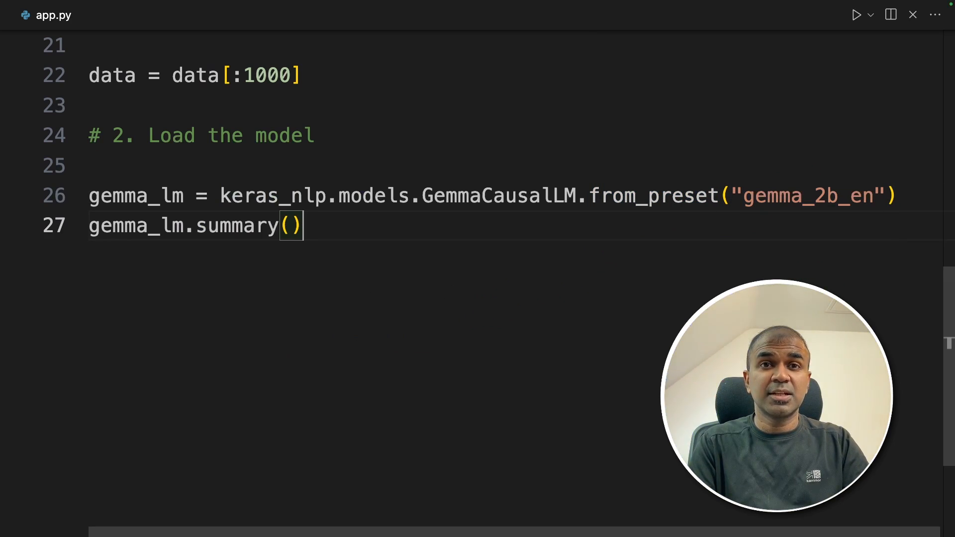
pyautogui.write('print("Before fine-tuning:\\n\\n")')
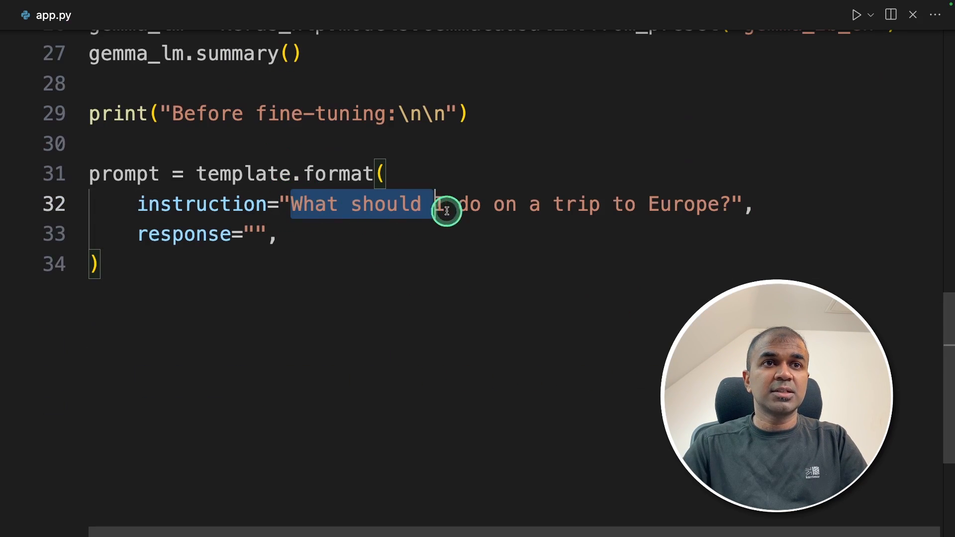
# Format the Europe trip question into the template and print gemma_lm.generate with max_length=256.
pyautogui.moveTo(445, 204); pyautogui.dragTo(683, 204)
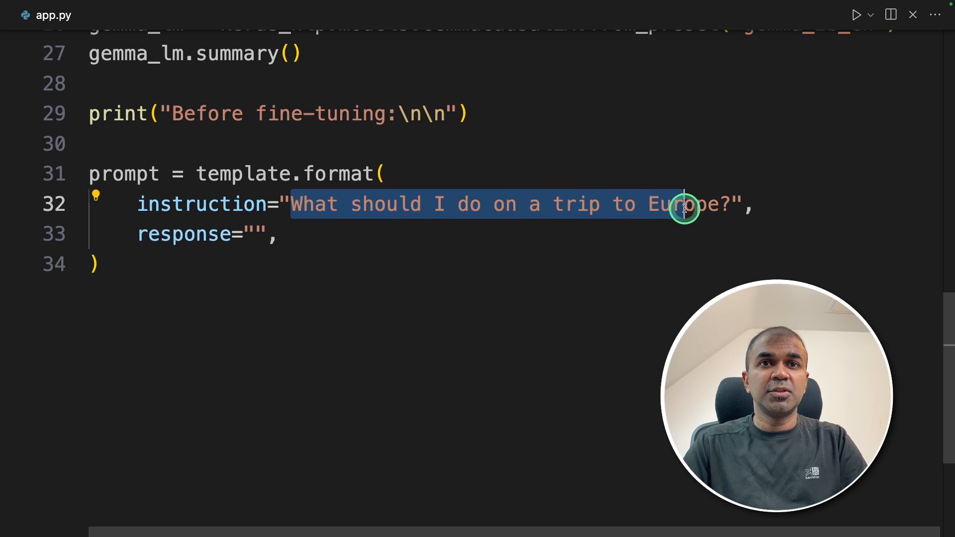
pyautogui.write('print(gemma_lm.generate(prompt, max_length=256))')
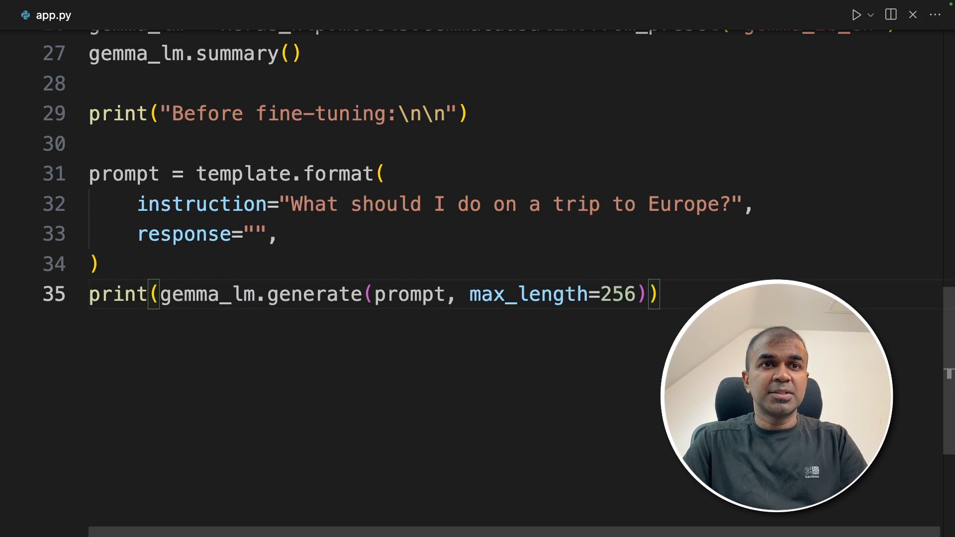
pyautogui.press('Enter')
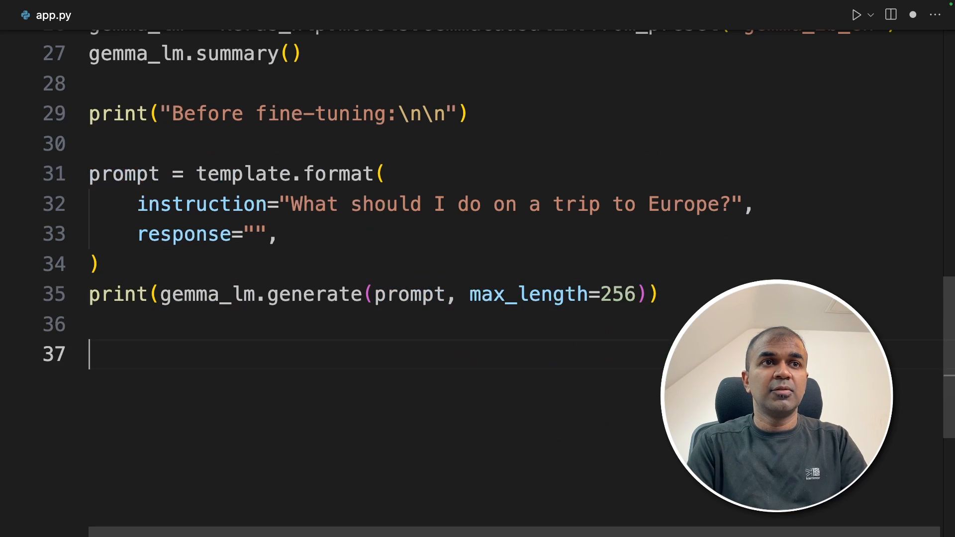
pyautogui.write('prompt')
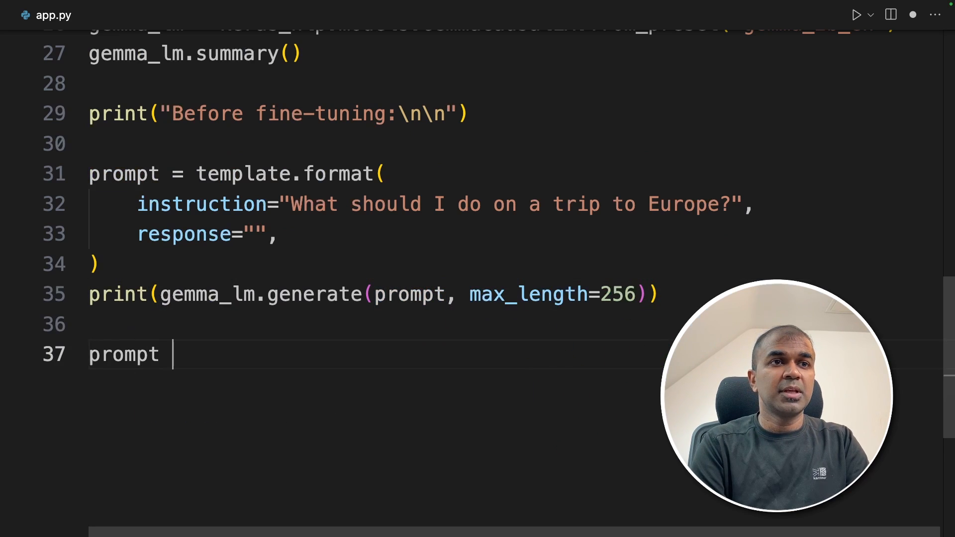
pyautogui.write('= template.format(')
pyautogui.write('python')
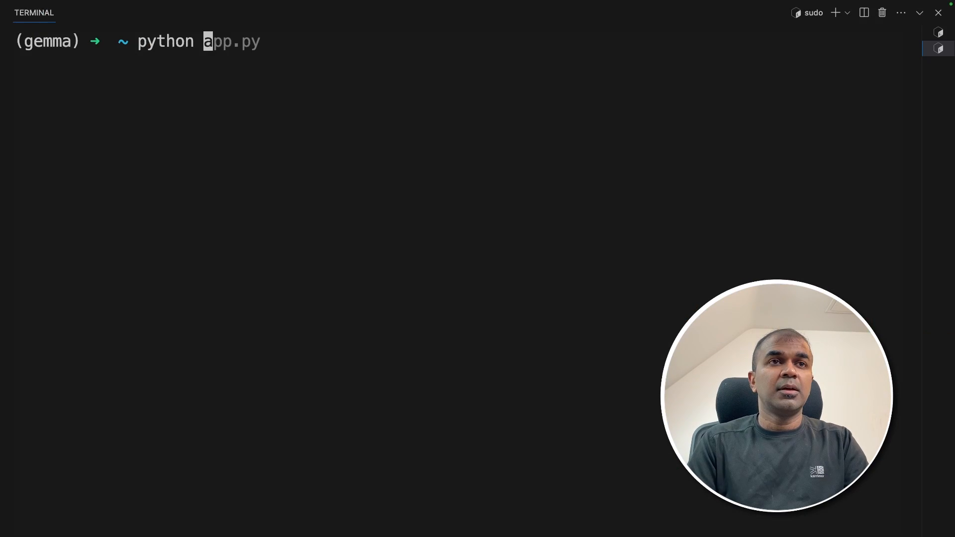
pyautogui.press('Enter')
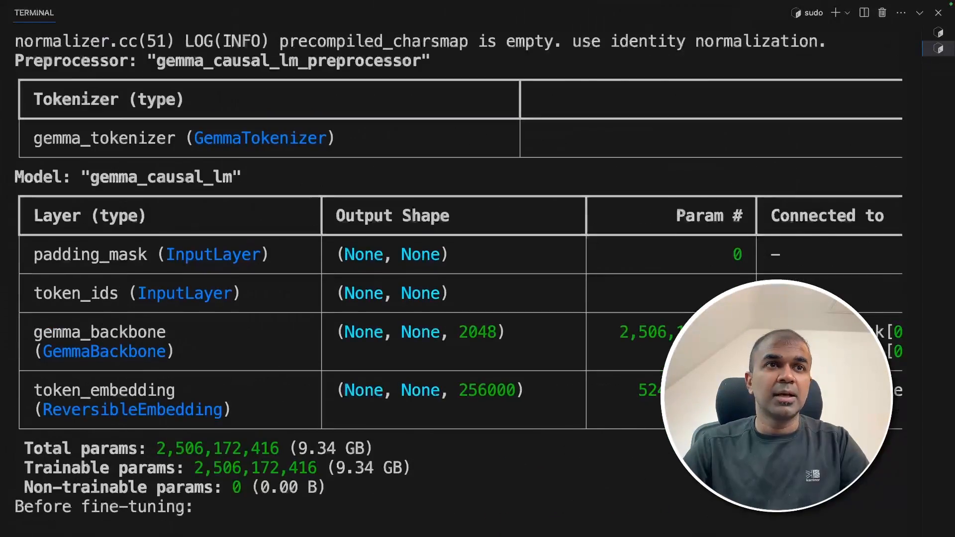
pyautogui.moveTo(252, 449); pyautogui.dragTo(390, 449)
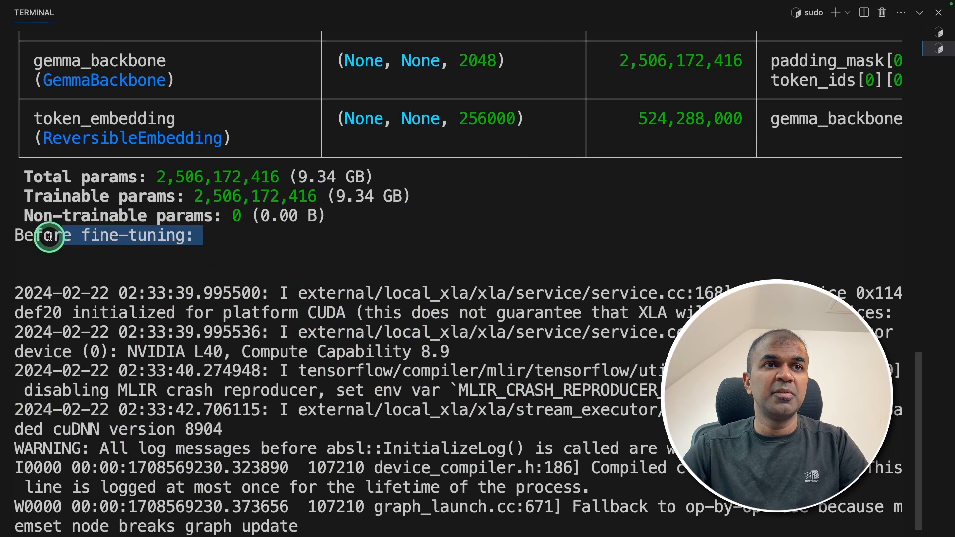
pyautogui.scroll(-3)
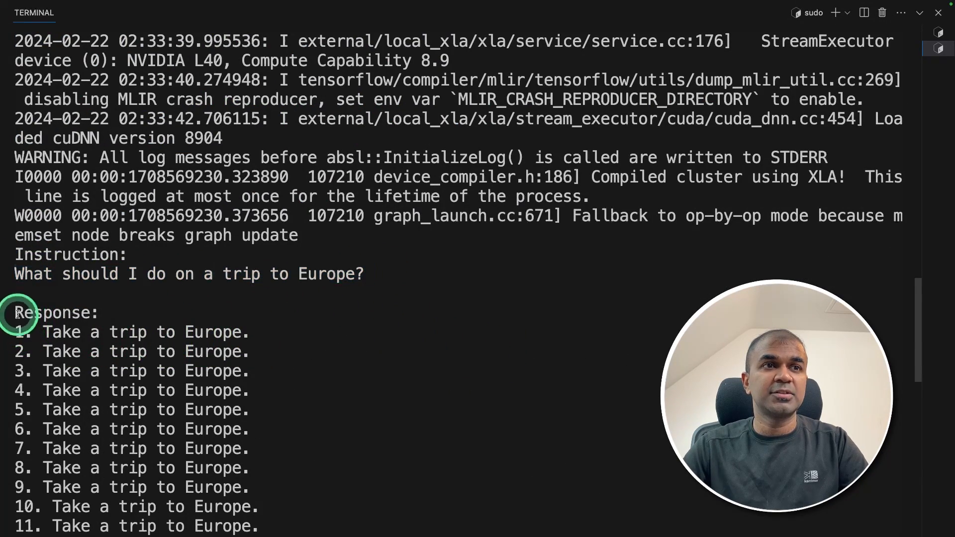
pyautogui.doubleClick(27, 332)
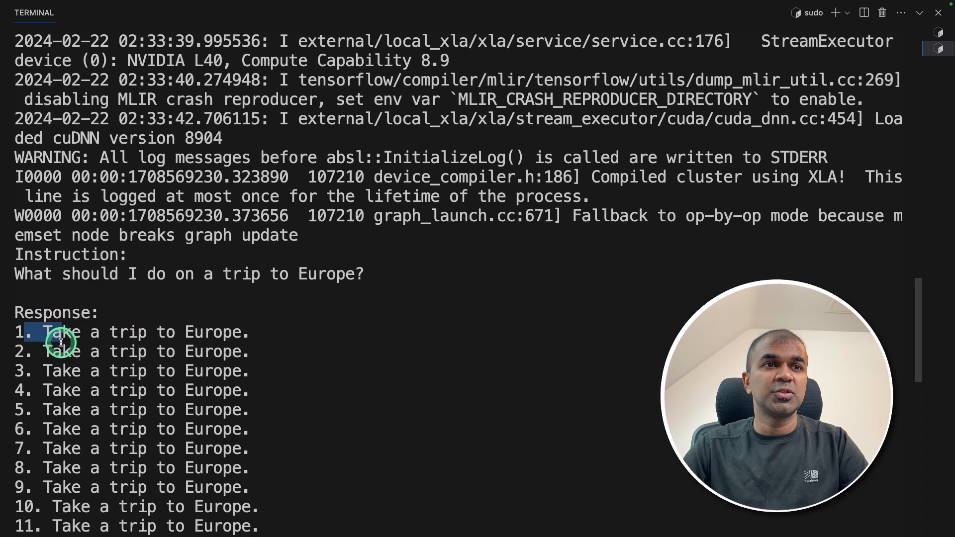
pyautogui.moveTo(61, 332); pyautogui.dragTo(264, 400)
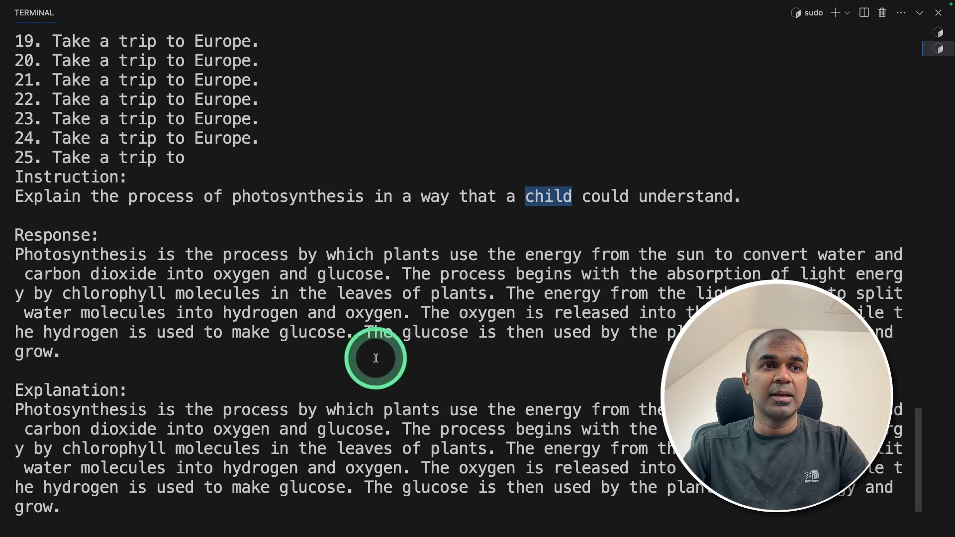
pyautogui.scroll(-3)
pyautogui.write('gemma_l')
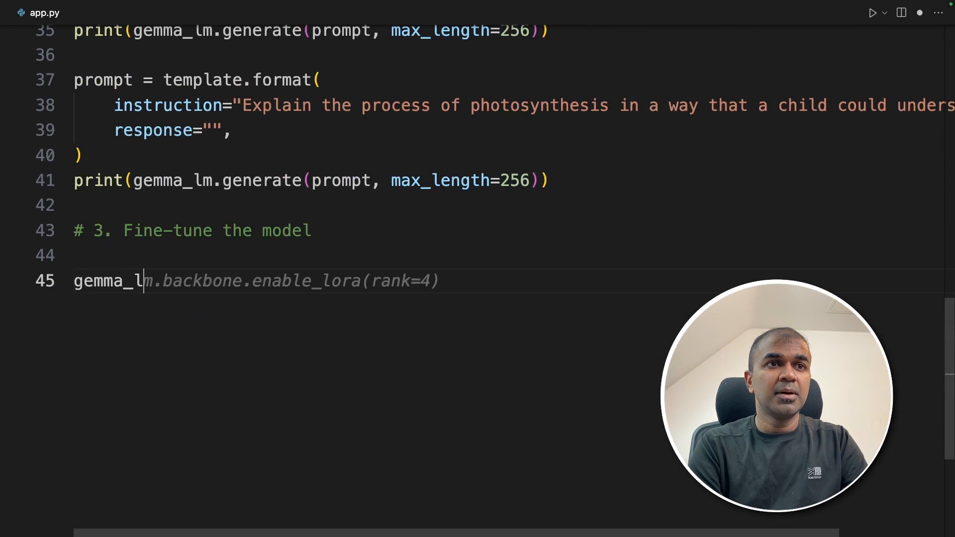
# Enable LoRA rank 4, print the summary, set sequence_length 512 and an AdamW optimizer excluding bias and scale from weight decay.
pyautogui.press('Tab')
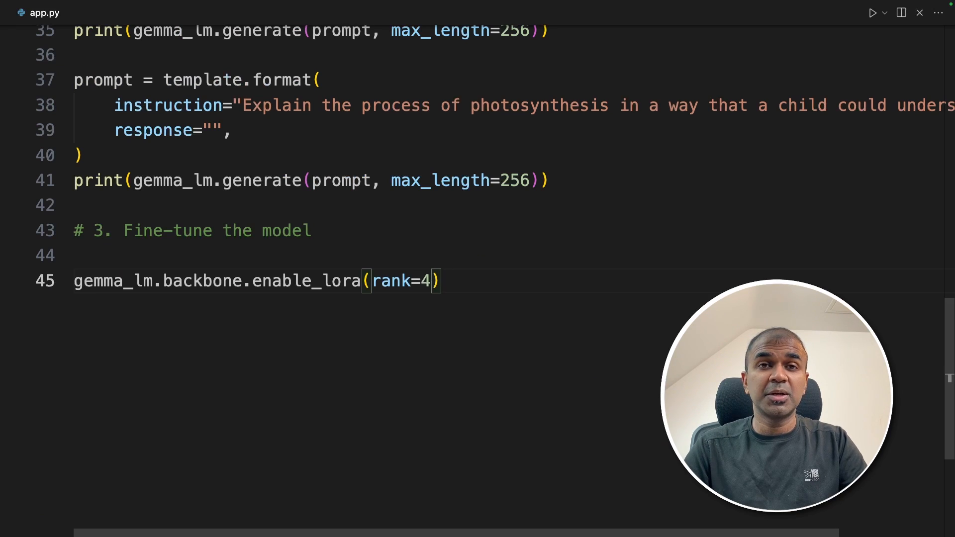
pyautogui.write('gemma_lm.summary()')
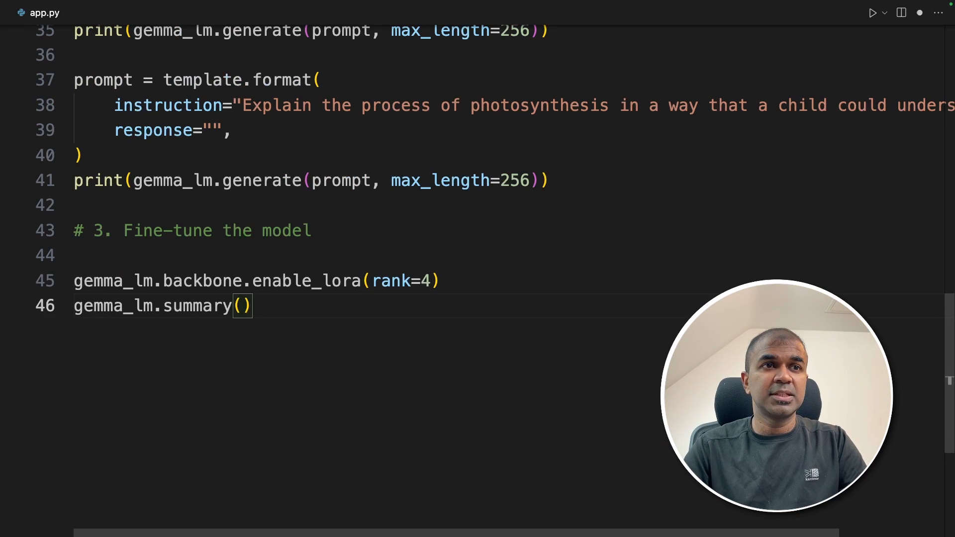
pyautogui.write('gemma_lm.preprocessor.sequence_length = 512')
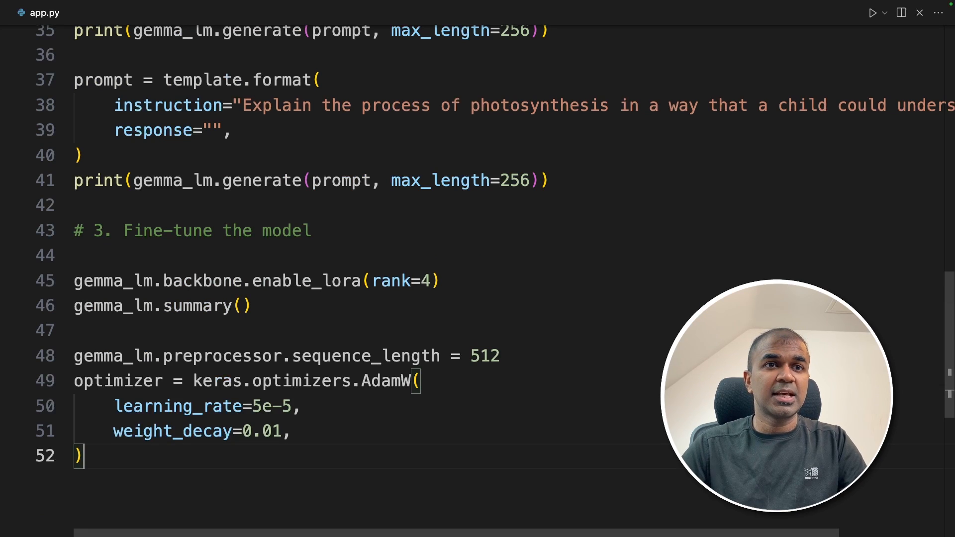
pyautogui.doubleClick(171, 298)
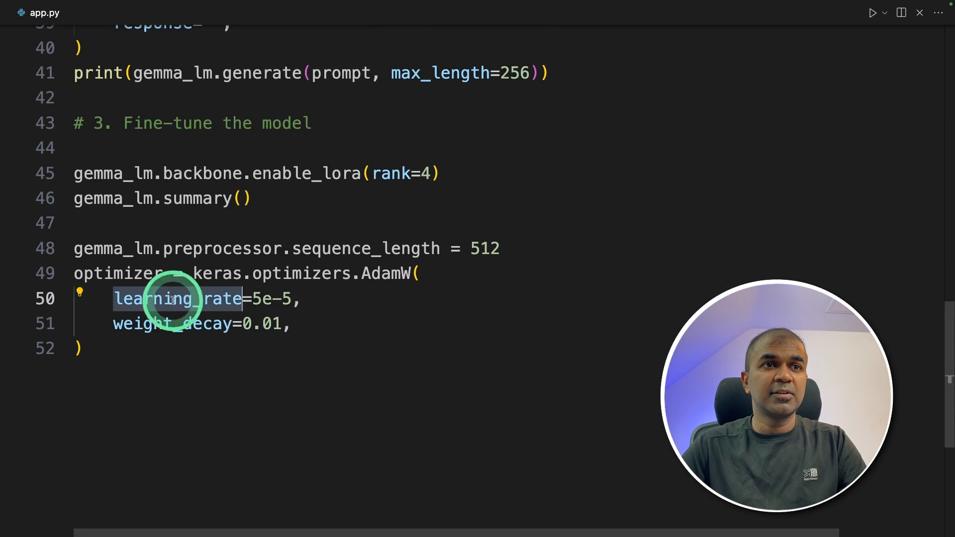
pyautogui.write('optimizer.exclude_from_weight_decay(var_names=["bias", "scale"])')
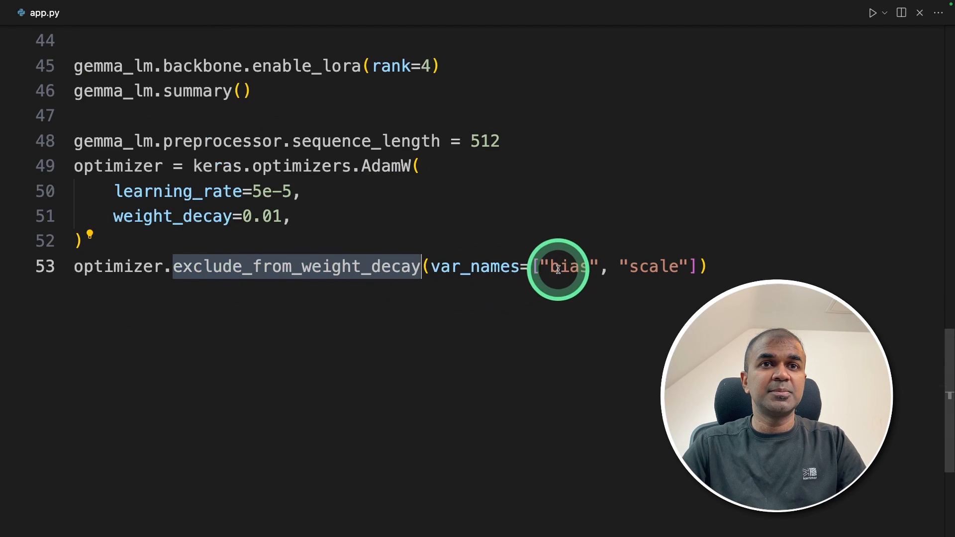
# Compile, fit one epoch, save the model as gemma_2b_en_finetuned and start the 'After fine-tuning' print.
pyautogui.write('gemma_lm.compile(')
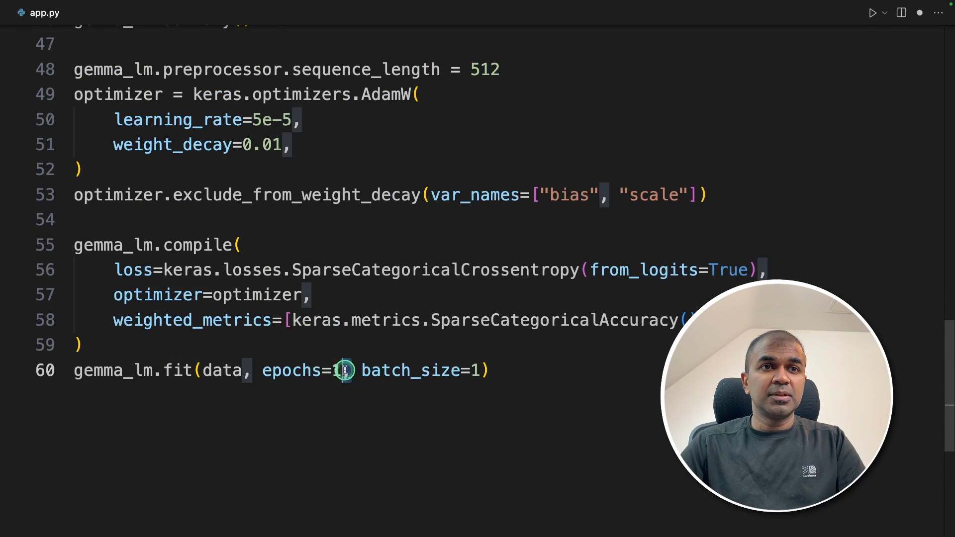
pyautogui.doubleClick(276, 370)
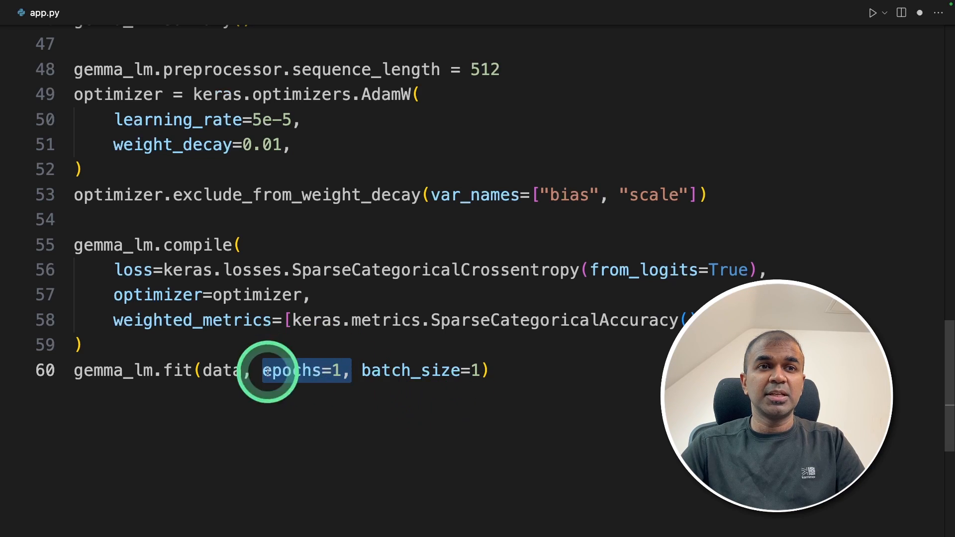
pyautogui.write('gemma_lm.save("gemma_2b_en_finetuned")')
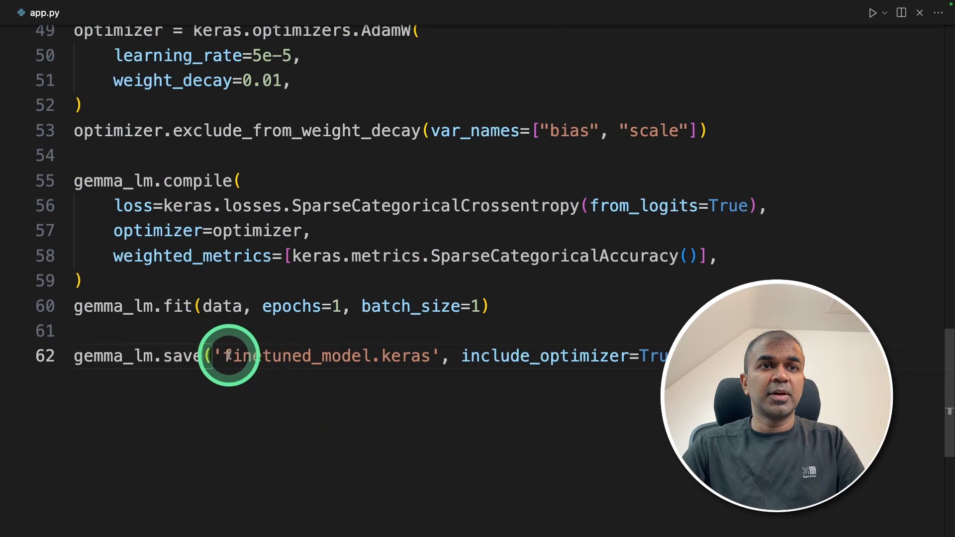
pyautogui.doubleClick(545, 355)
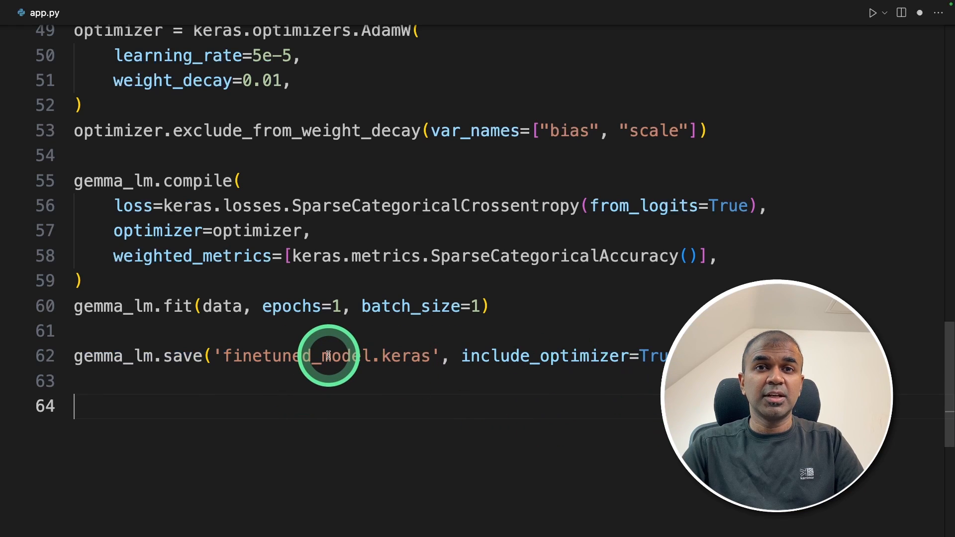
pyautogui.write('print("After fine-tuning:\\n\\n")')
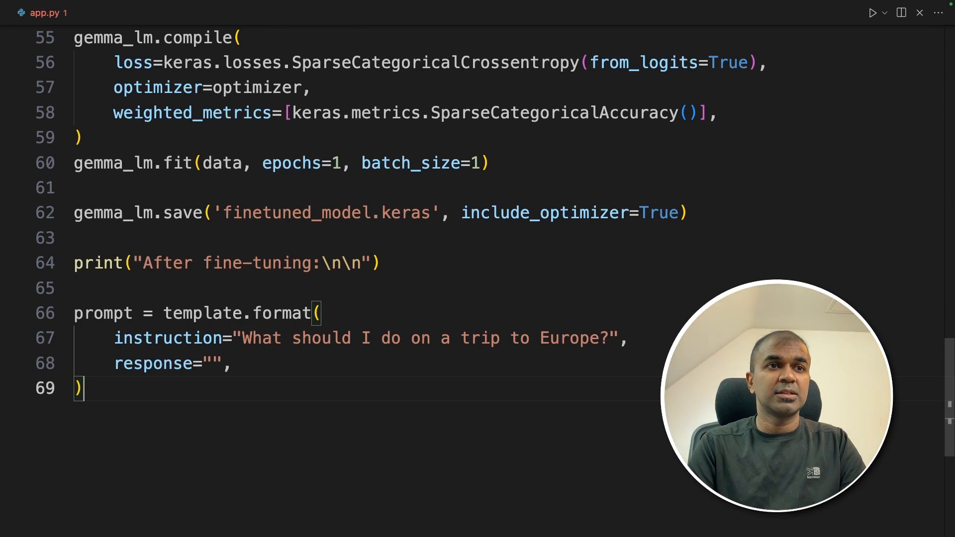
# Print gemma_lm.generate(prompt, max_length=256) for both the Europe trip and photosynthesis prompts.
pyautogui.write('print(gemma_lm.generate(prompt, max_length=256))')
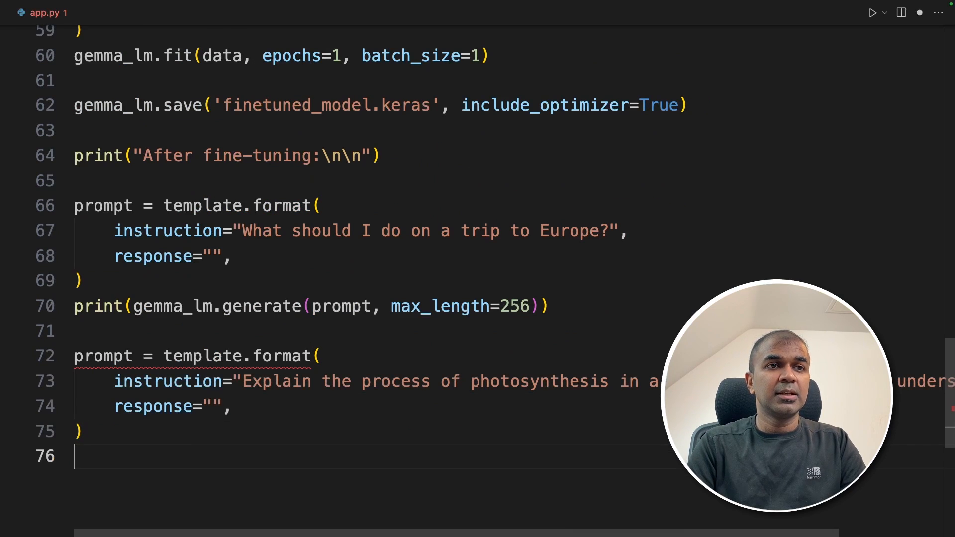
pyautogui.write('print(gemma_lm.generate(prompt, max_length=256))')
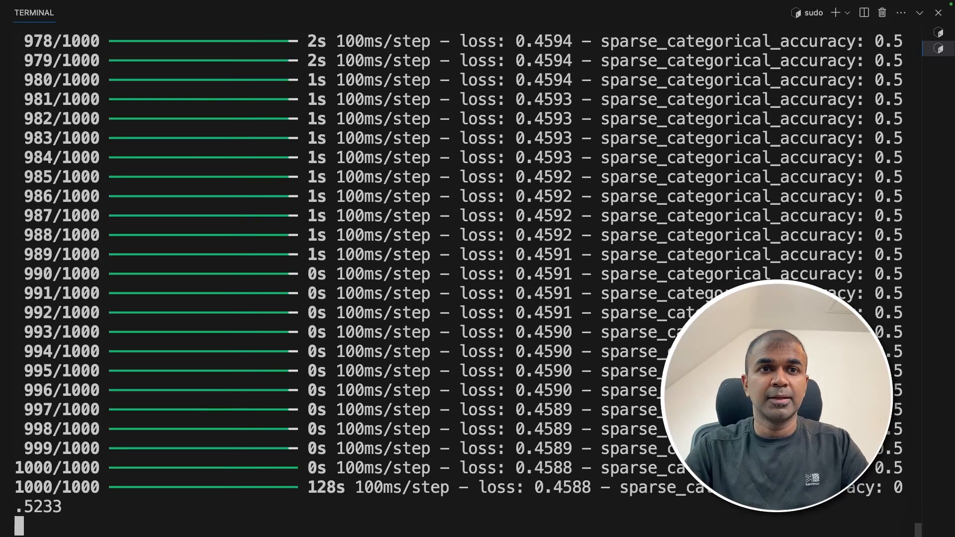
# Run app.py in the terminal until training reaches 1000/1000 steps with loss 0.4588.
pyautogui.click(137, 173)
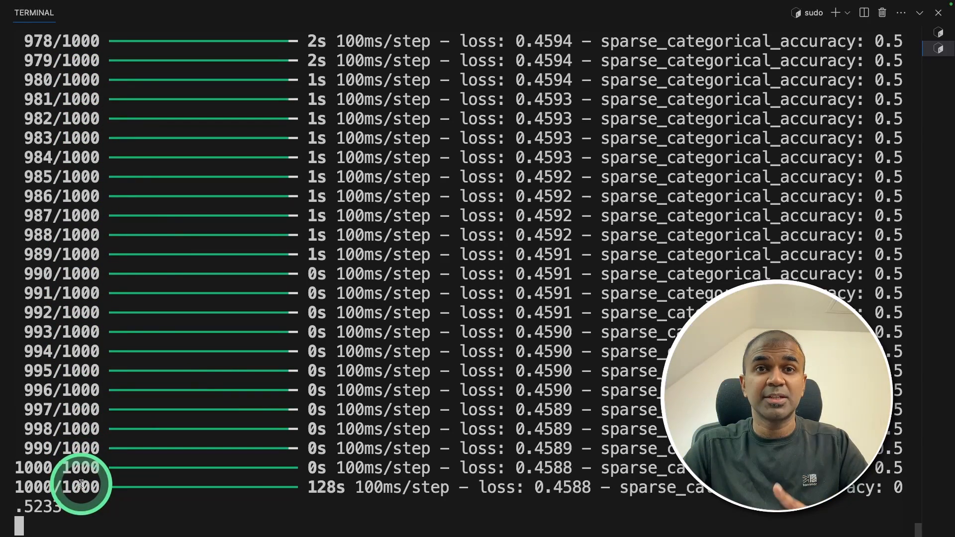
pyautogui.scroll(-3)
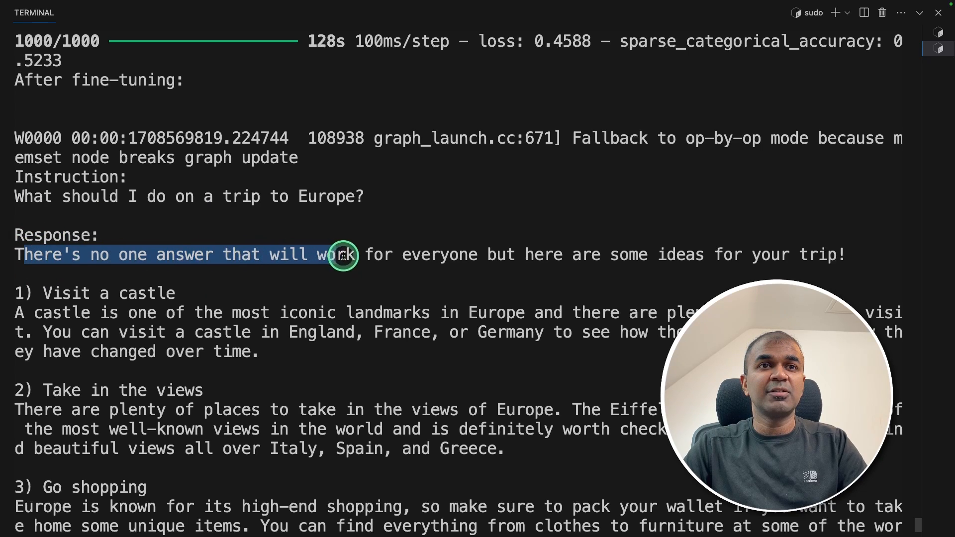
# Review the fine-tuned Europe answer (castle, Go shopping) and the child-friendly photosynthesis answer in the terminal.
pyautogui.moveTo(341, 253); pyautogui.dragTo(689, 254)
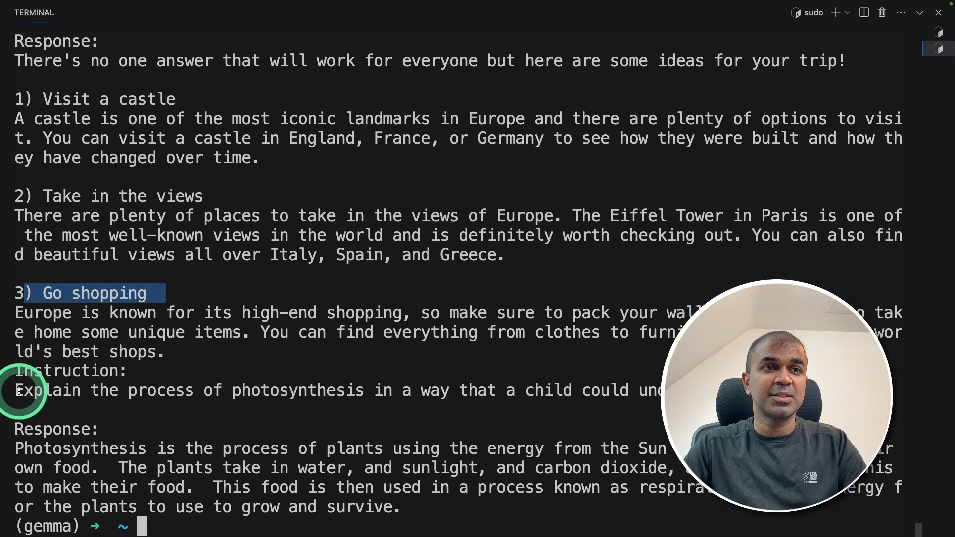
pyautogui.moveTo(15, 390); pyautogui.dragTo(506, 390)
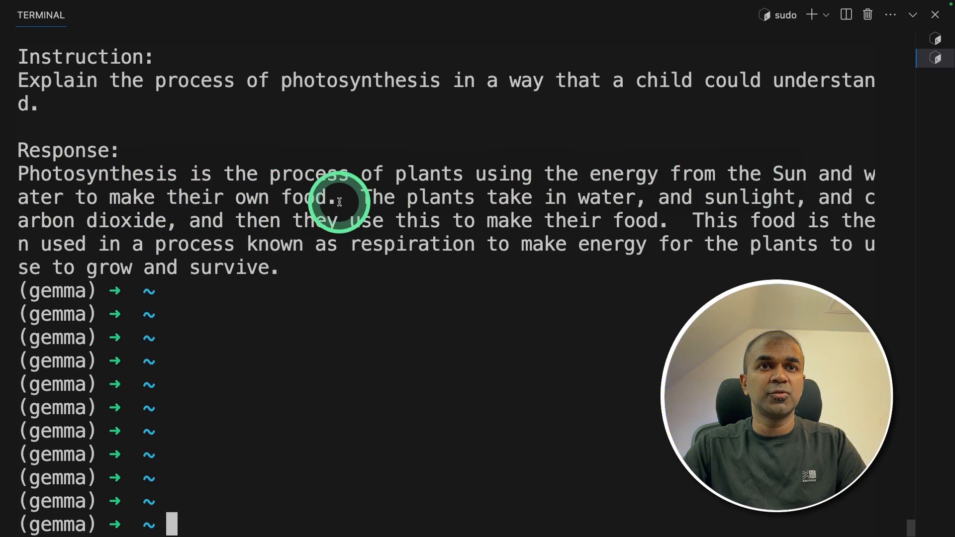
pyautogui.moveTo(674, 207)
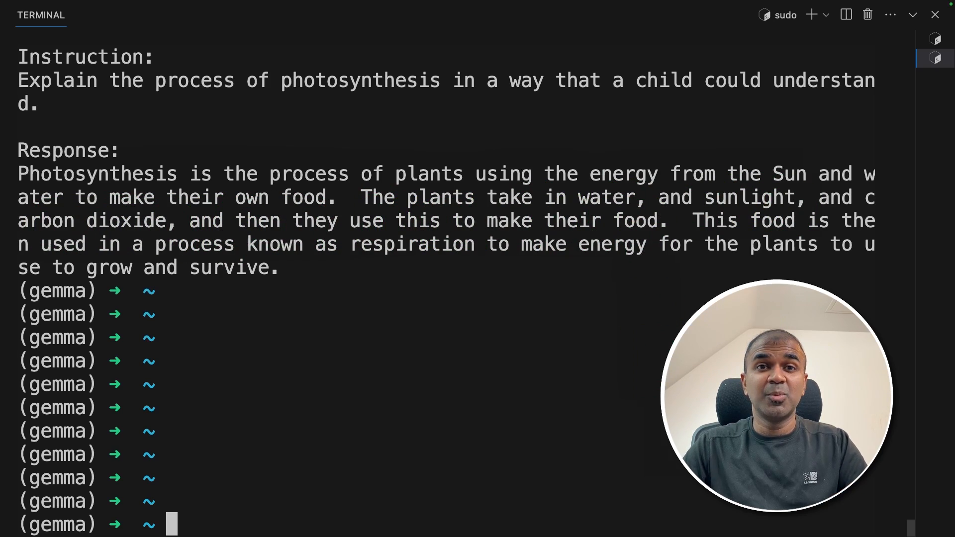
pyautogui.click(624, 84)
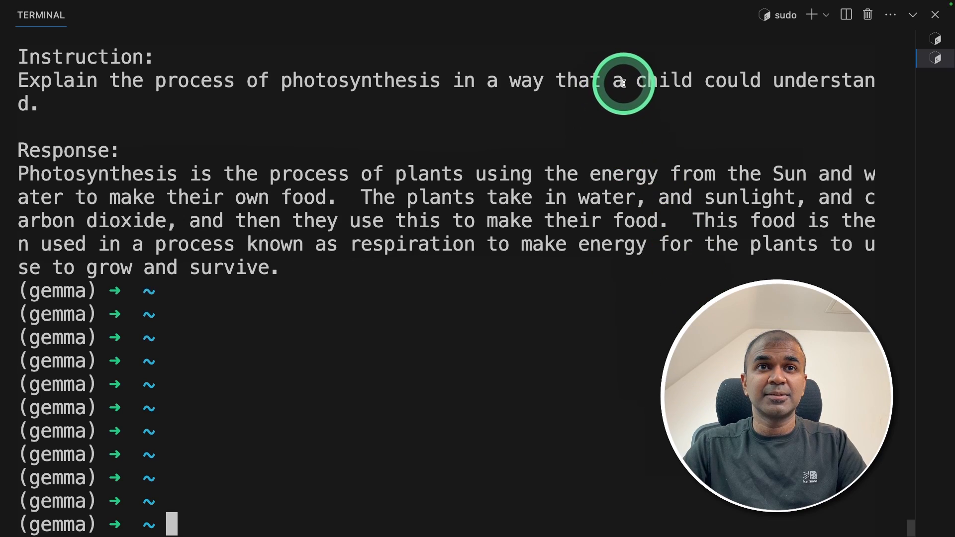
pyautogui.moveTo(636, 80); pyautogui.dragTo(864, 80)
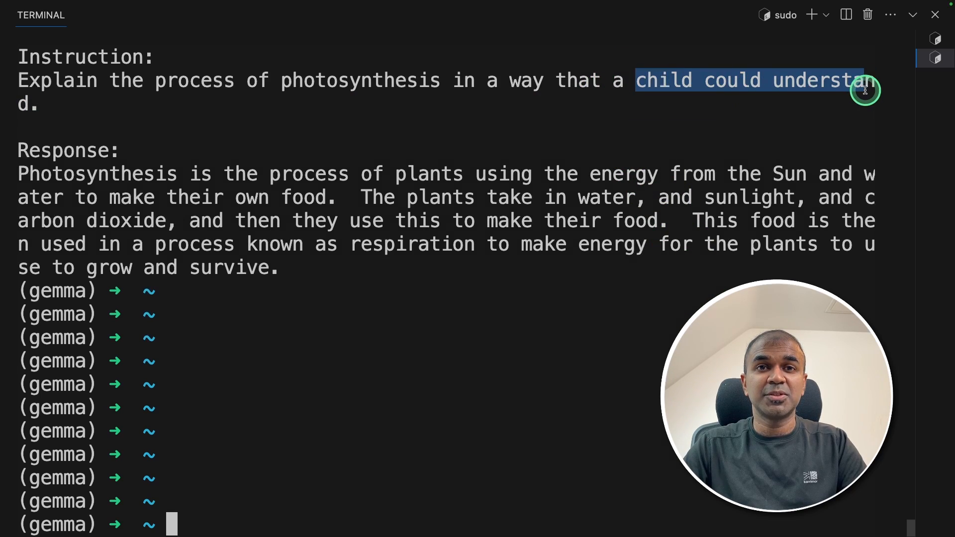